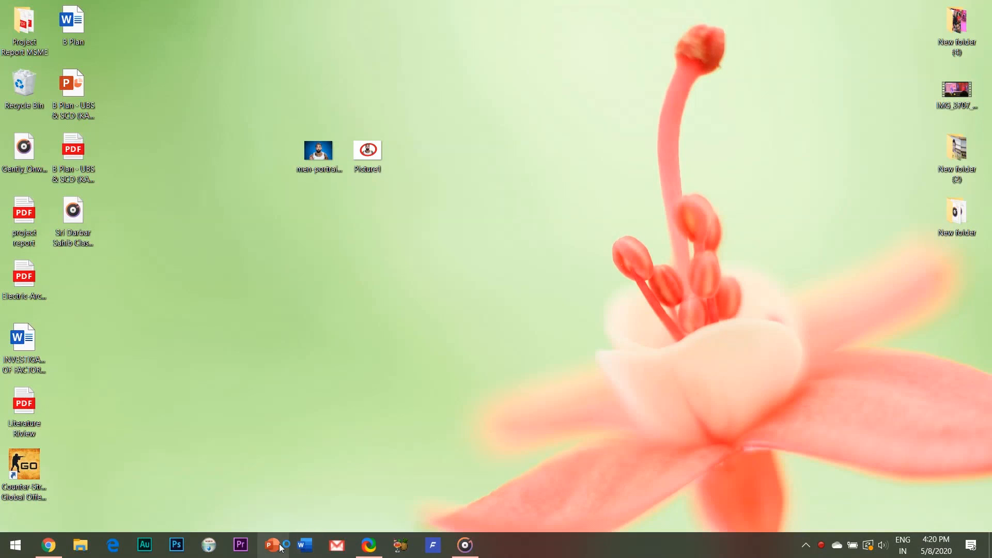
- Launch PowerPoint and start a new blank presentation
{"action": "left_click", "coordinate": [272, 544]}
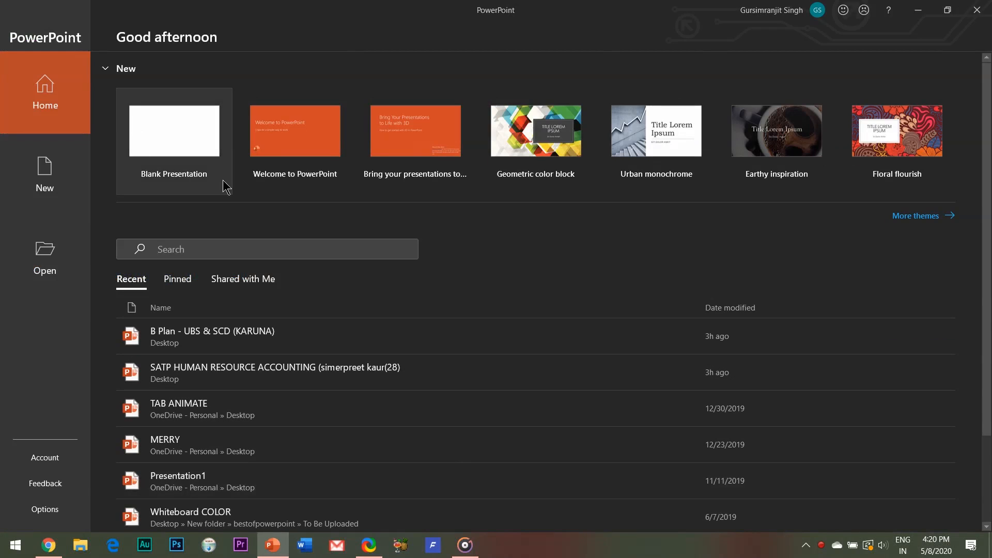
{"action": "left_click", "coordinate": [173, 131]}
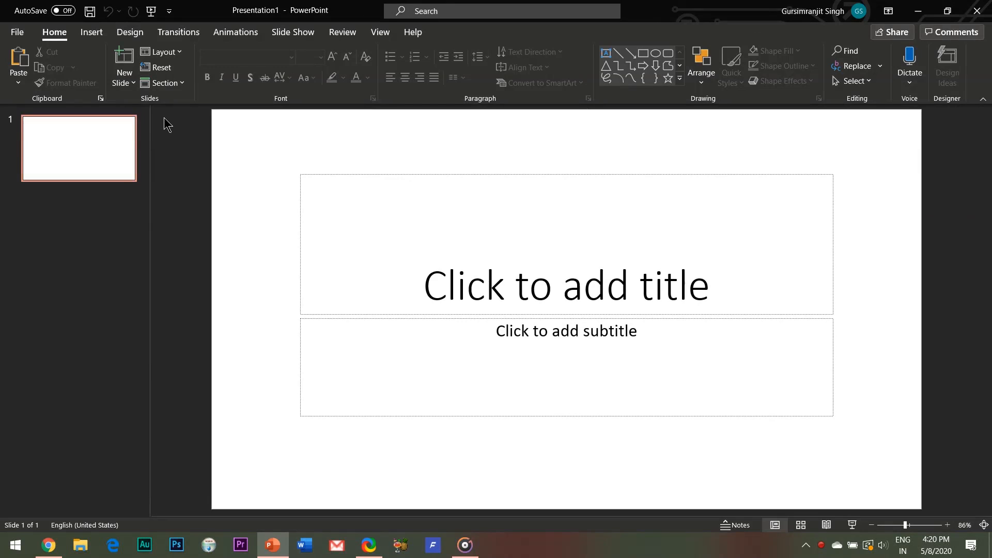
{"action": "left_click", "coordinate": [162, 51]}
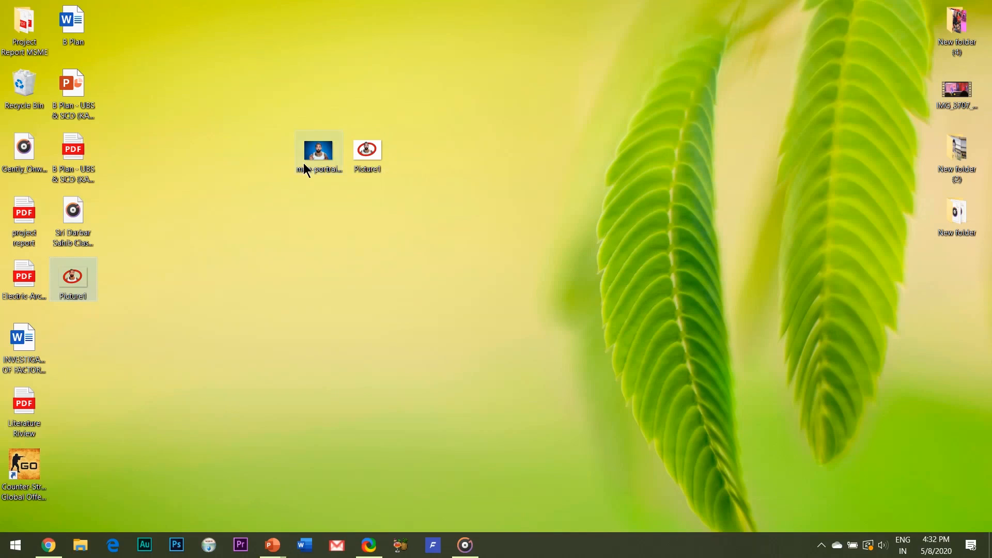
{"action": "double_click", "coordinate": [319, 150]}
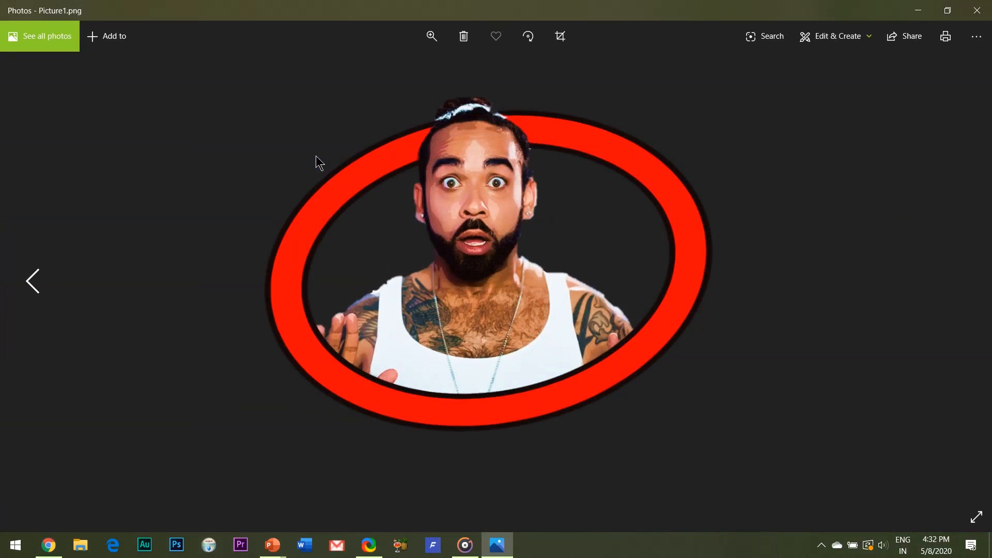
{"action": "left_click", "coordinate": [960, 281]}
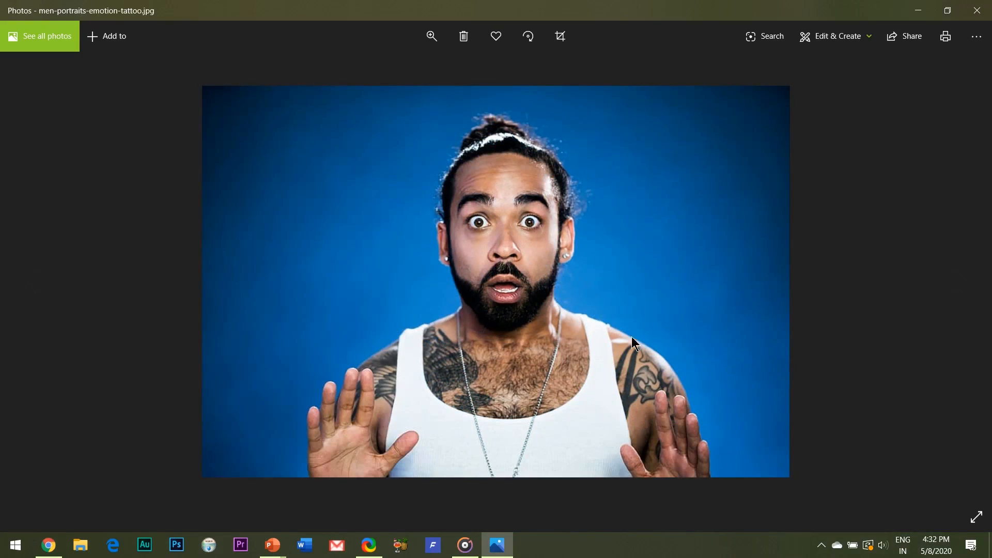
{"action": "mouse_move", "coordinate": [921, 245]}
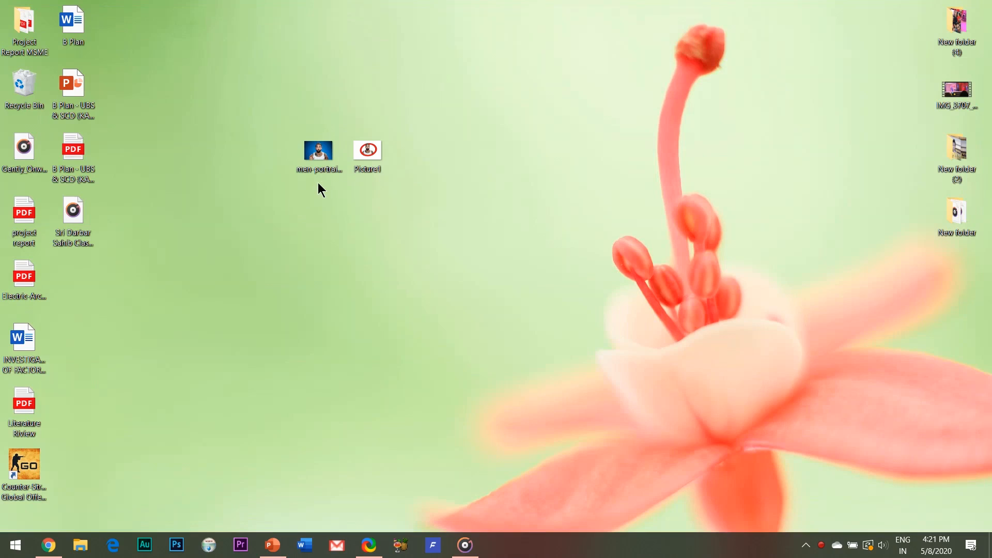
- Insert the blue-background portrait photo of the surprised man onto the blank slide
{"action": "left_click", "coordinate": [318, 150]}
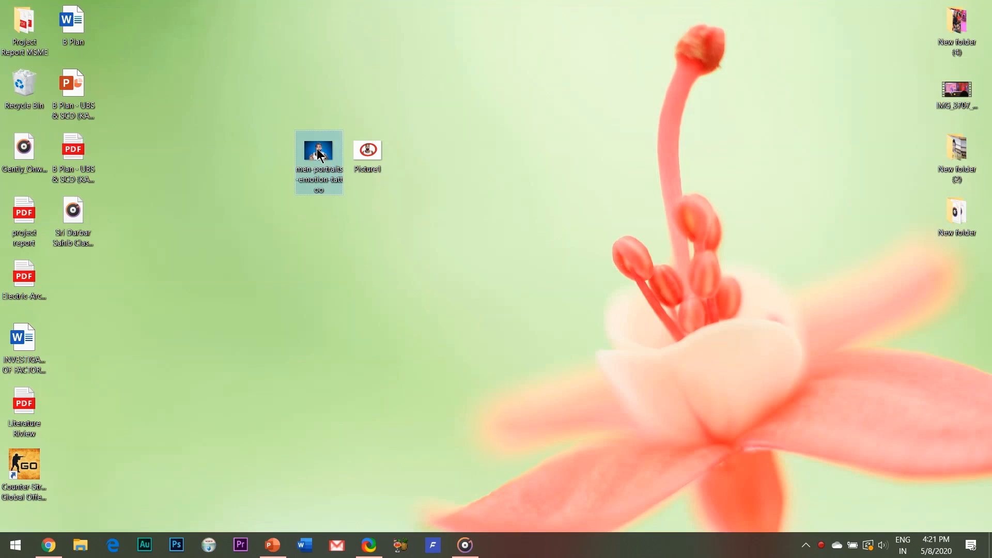
{"action": "left_click", "coordinate": [271, 544]}
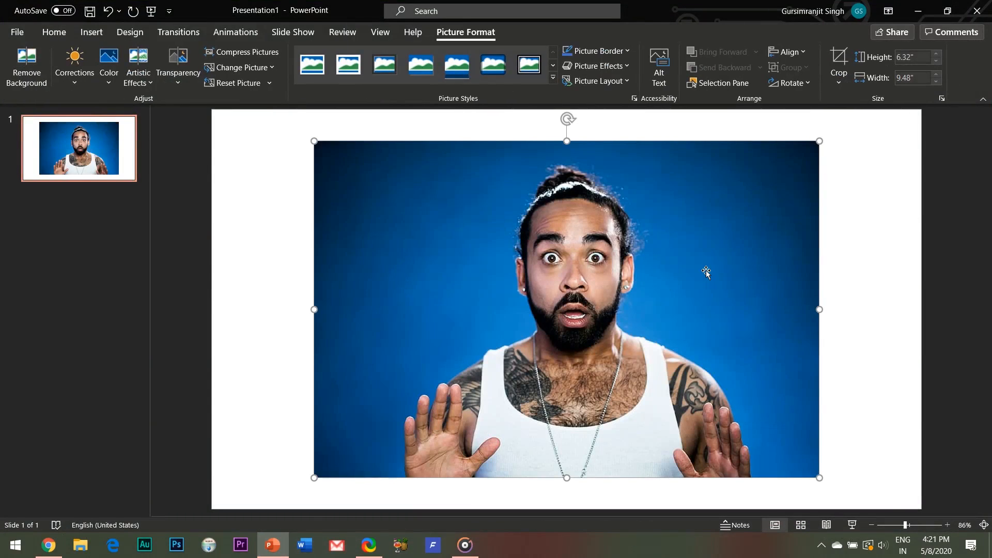
{"action": "mouse_move", "coordinate": [686, 262]}
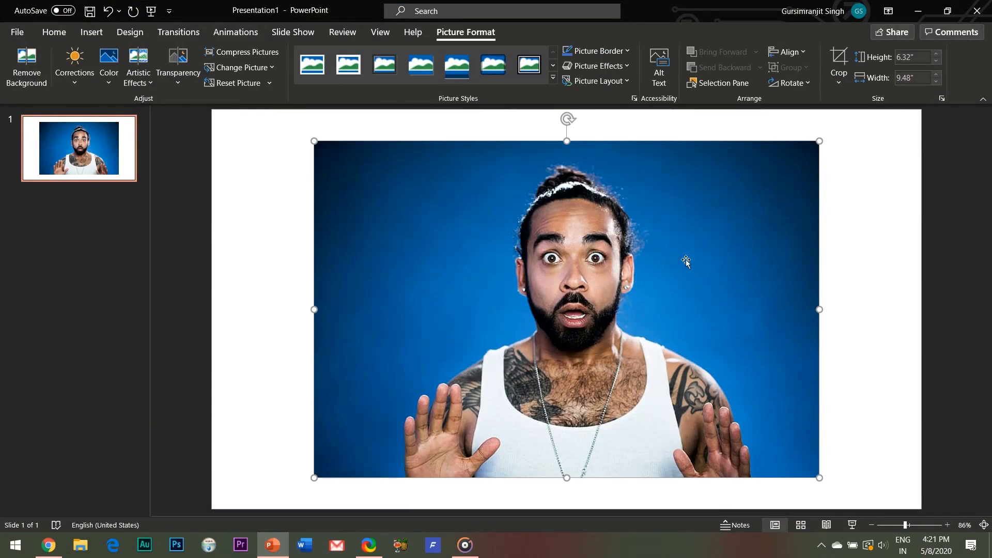
{"action": "mouse_move", "coordinate": [3, 63]}
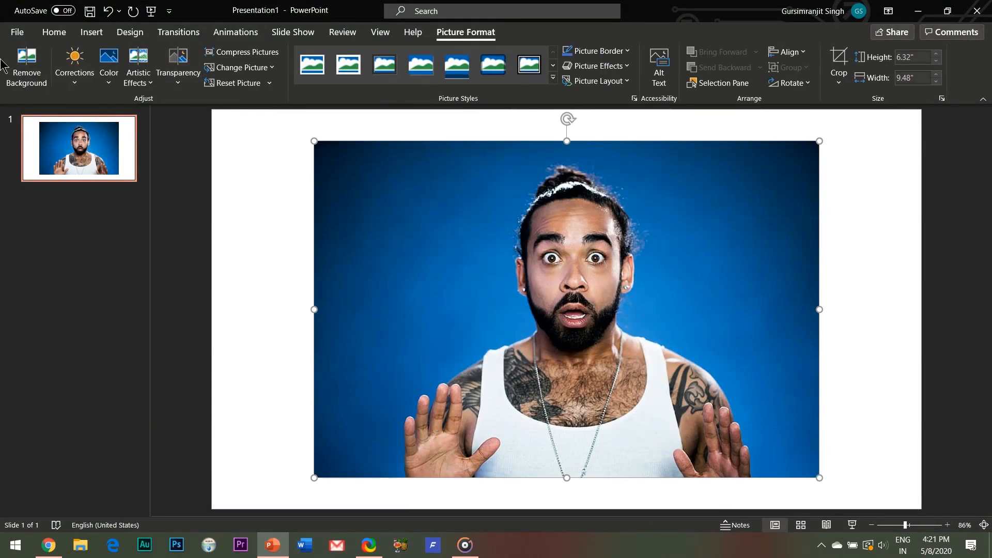
{"action": "mouse_move", "coordinate": [26, 64]}
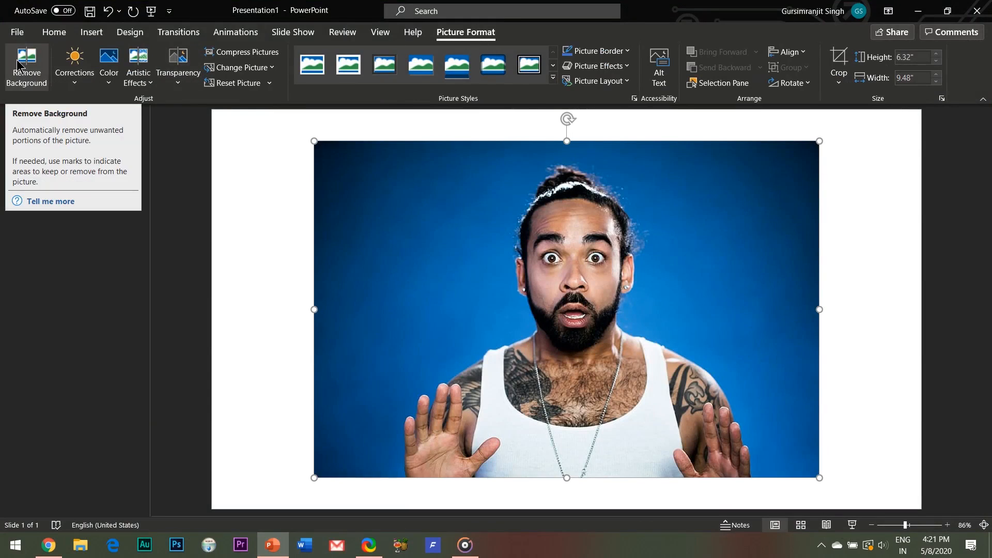
- Remove the portrait's blue background with Remove Background, leaving the man cut out on white
{"action": "left_click", "coordinate": [25, 66]}
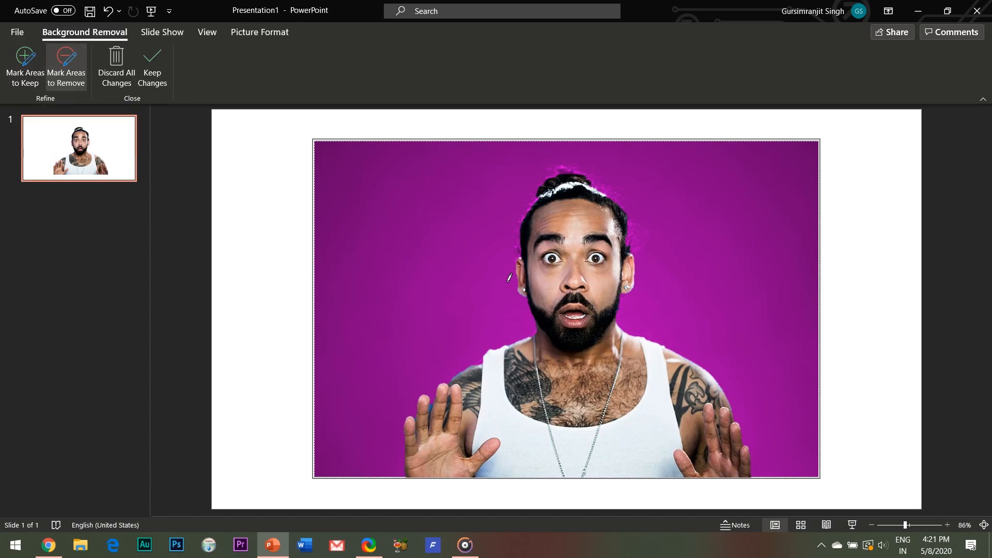
{"action": "left_click", "coordinate": [152, 66]}
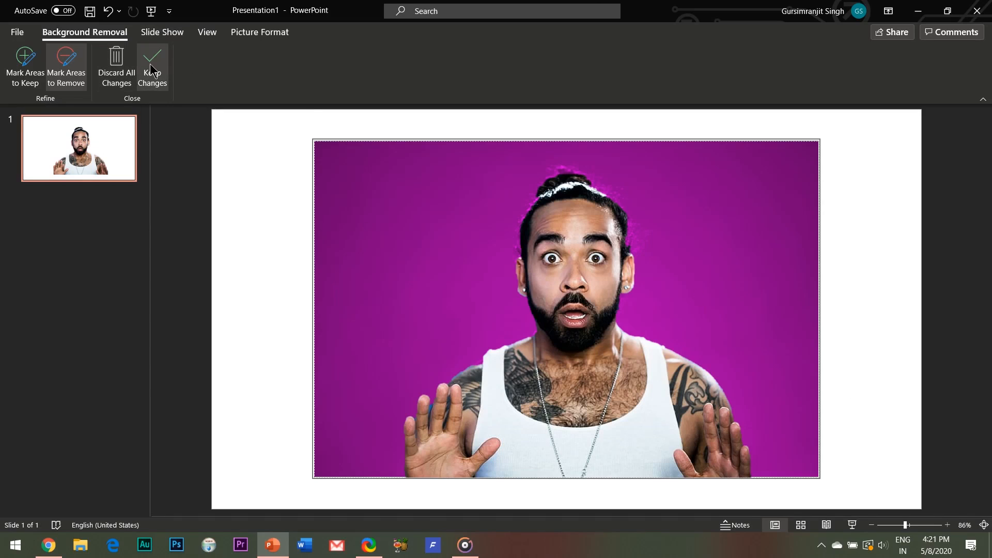
{"action": "mouse_move", "coordinate": [152, 69]}
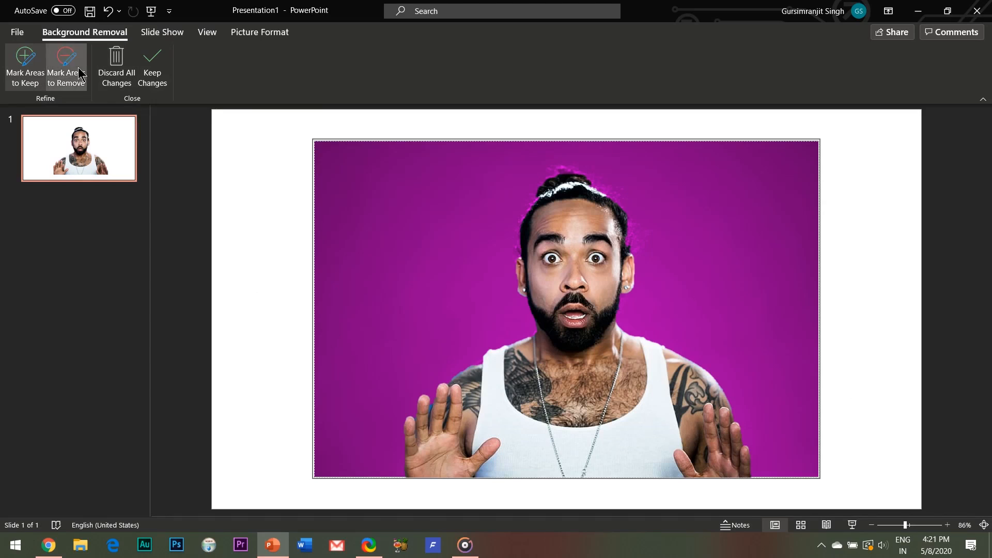
{"action": "mouse_move", "coordinate": [217, 75]}
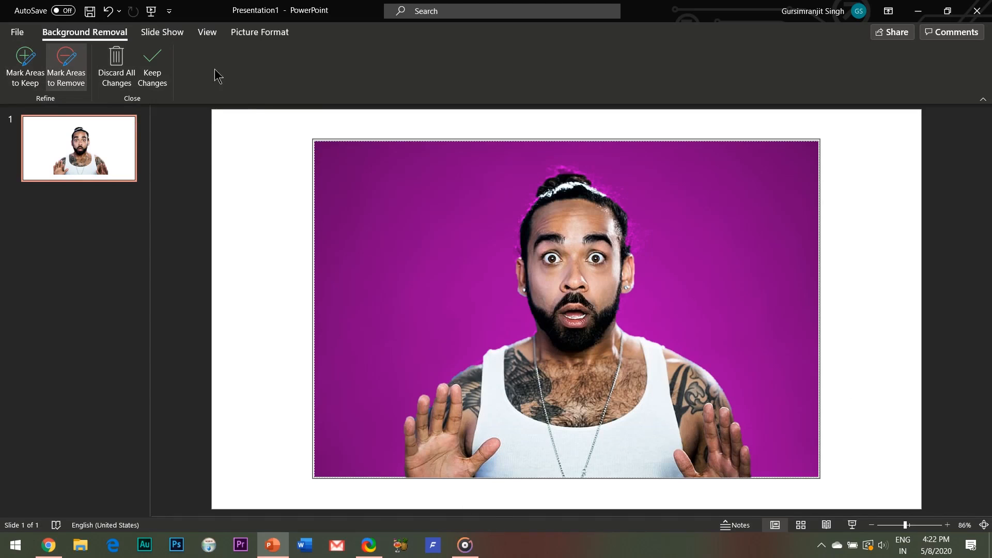
{"action": "left_click", "coordinate": [152, 67]}
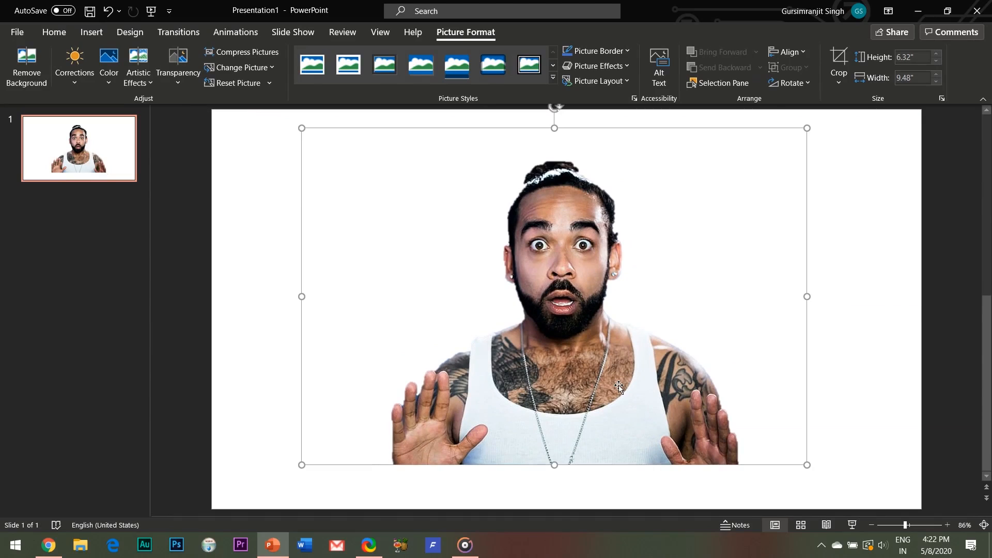
{"action": "mouse_move", "coordinate": [686, 430]}
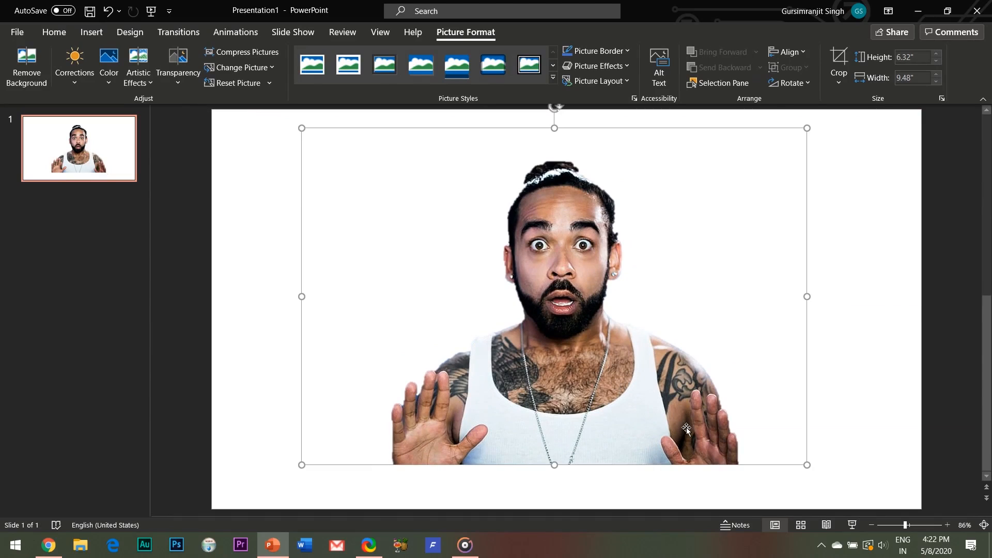
{"action": "mouse_move", "coordinate": [448, 261]}
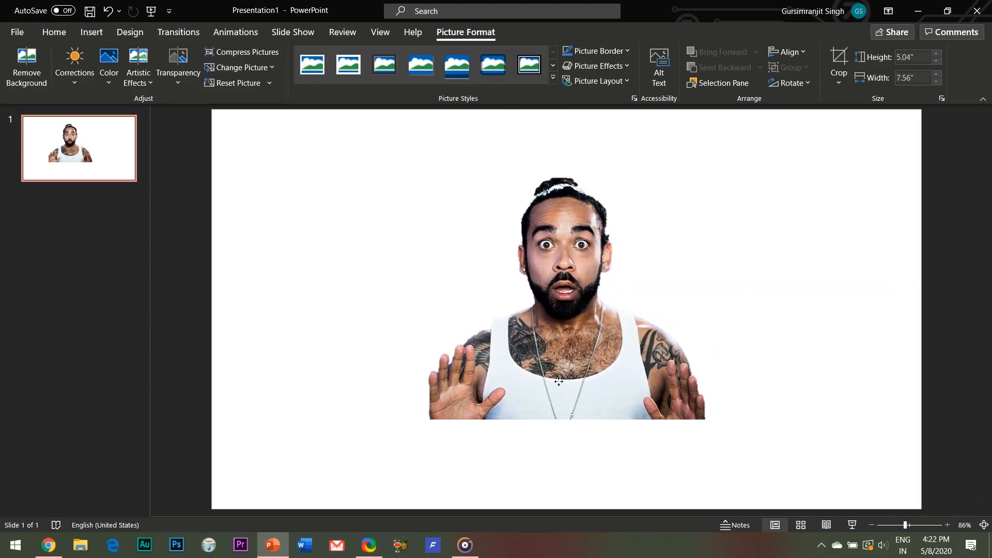
- Draw a Circle: Hollow ring from Basic Shapes around the man's head and shoulders
{"action": "left_click", "coordinate": [91, 32]}
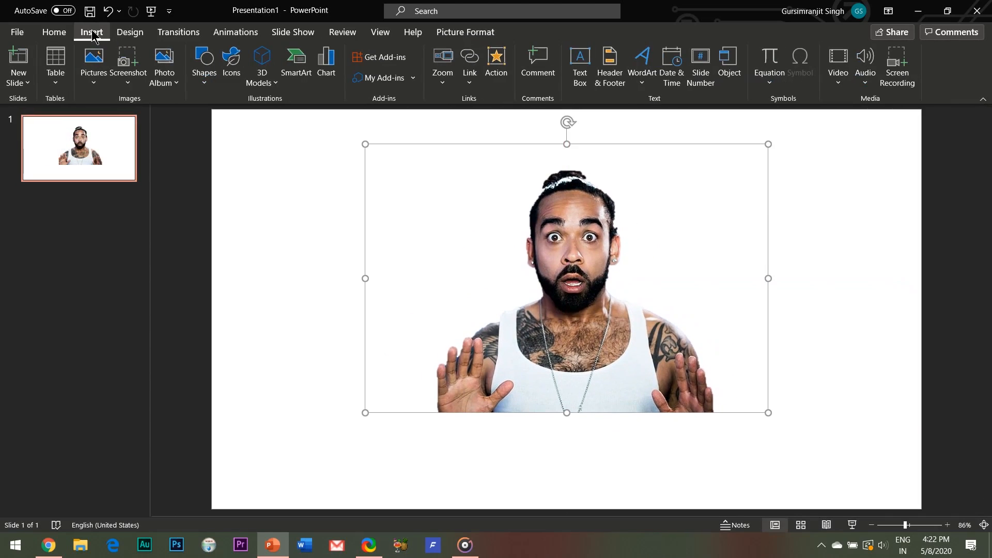
{"action": "left_click", "coordinate": [203, 65]}
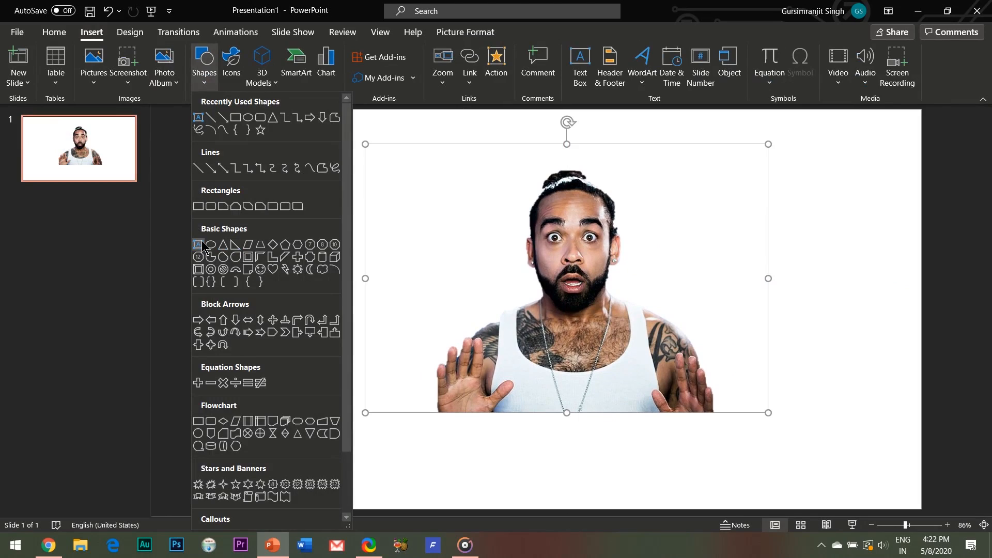
{"action": "mouse_move", "coordinate": [210, 269]}
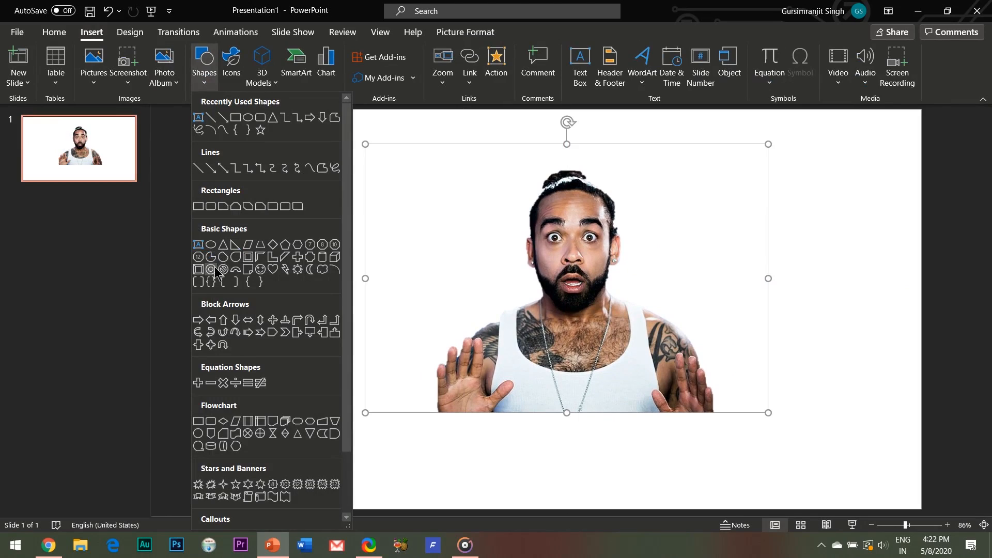
{"action": "mouse_move", "coordinate": [211, 270]}
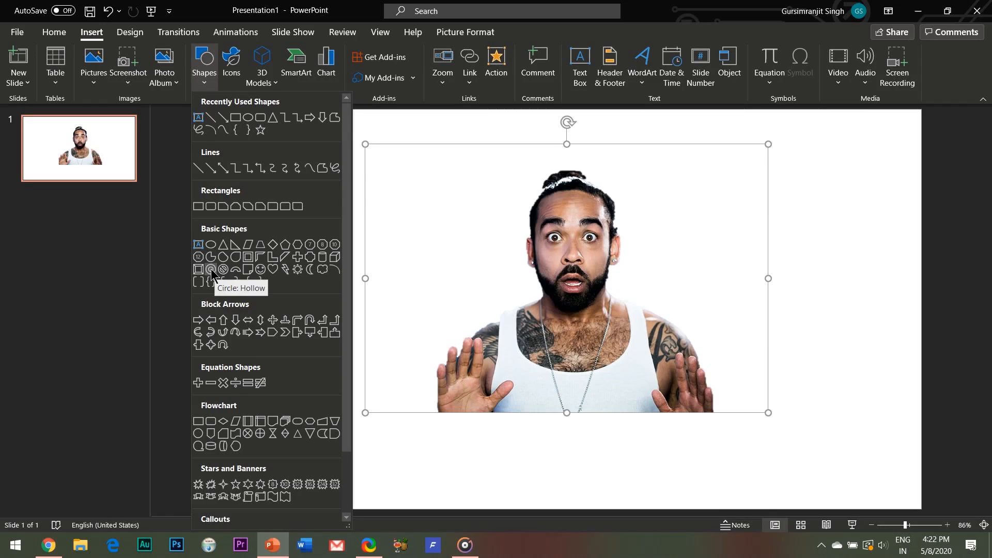
{"action": "left_click", "coordinate": [211, 269]}
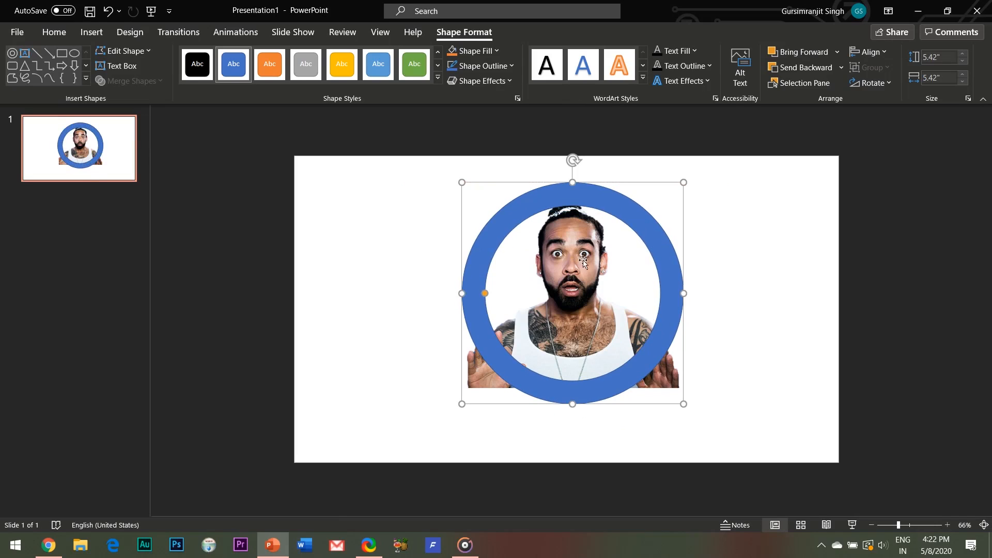
- In Format Shape 3-D Rotation, tilt the ring to a 30° Y rotation and adjust its Z rotation
{"action": "right_click", "coordinate": [582, 264]}
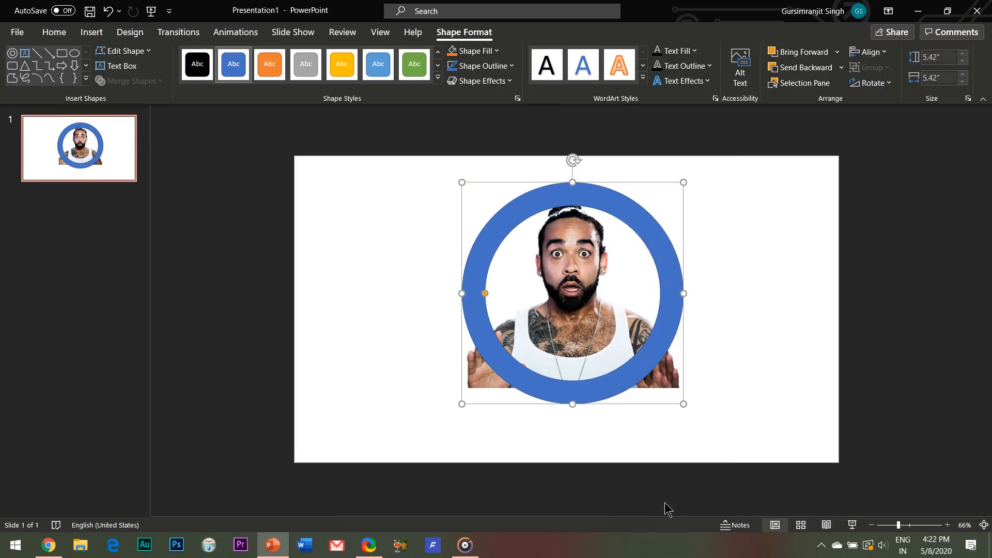
{"action": "left_click", "coordinate": [518, 98]}
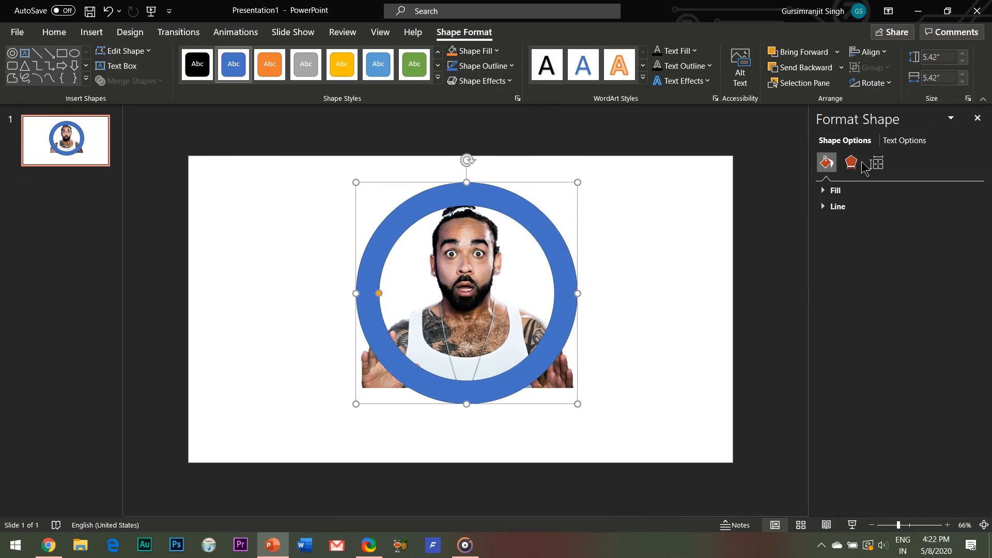
{"action": "left_click", "coordinate": [850, 162]}
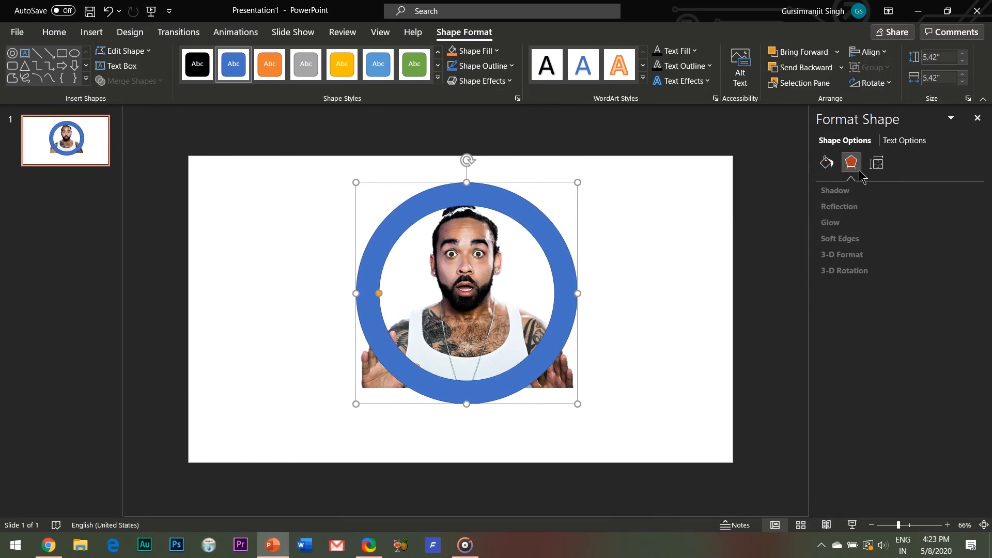
{"action": "left_click", "coordinate": [852, 270]}
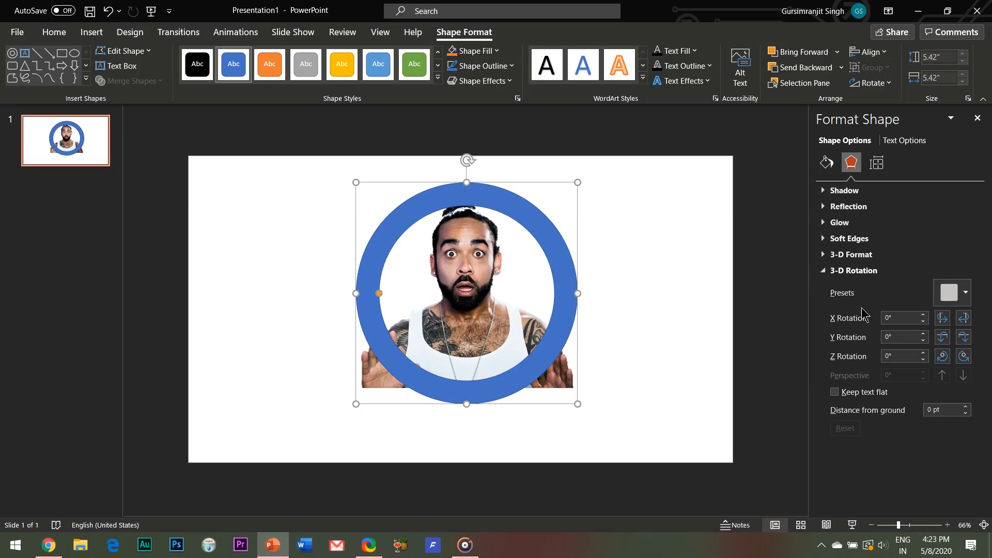
{"action": "left_click", "coordinate": [923, 334]}
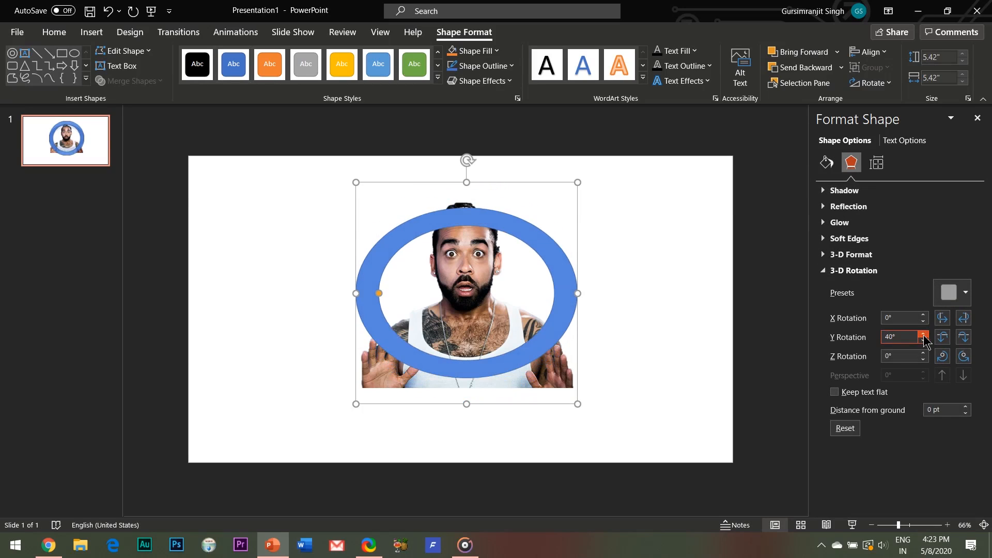
{"action": "left_click", "coordinate": [922, 340]}
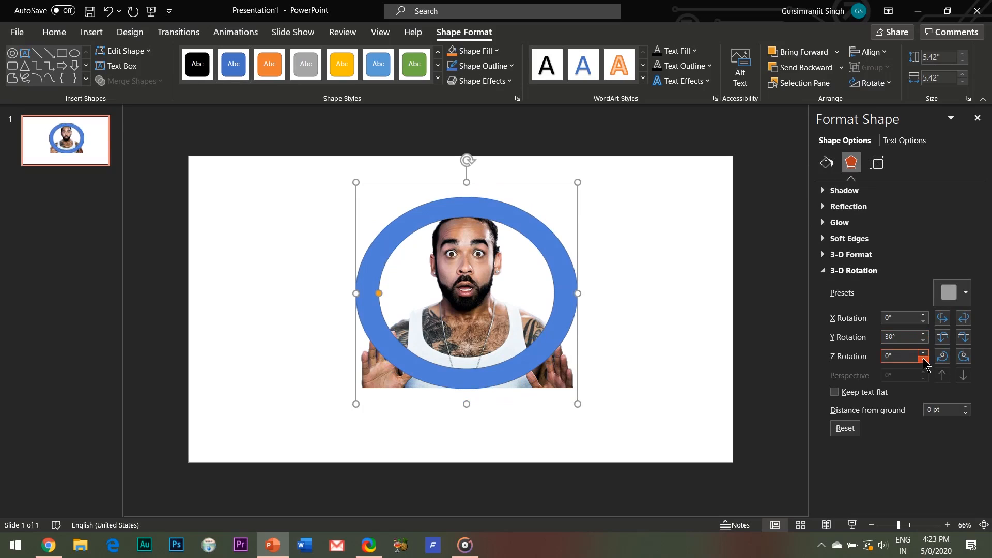
{"action": "left_click", "coordinate": [923, 354]}
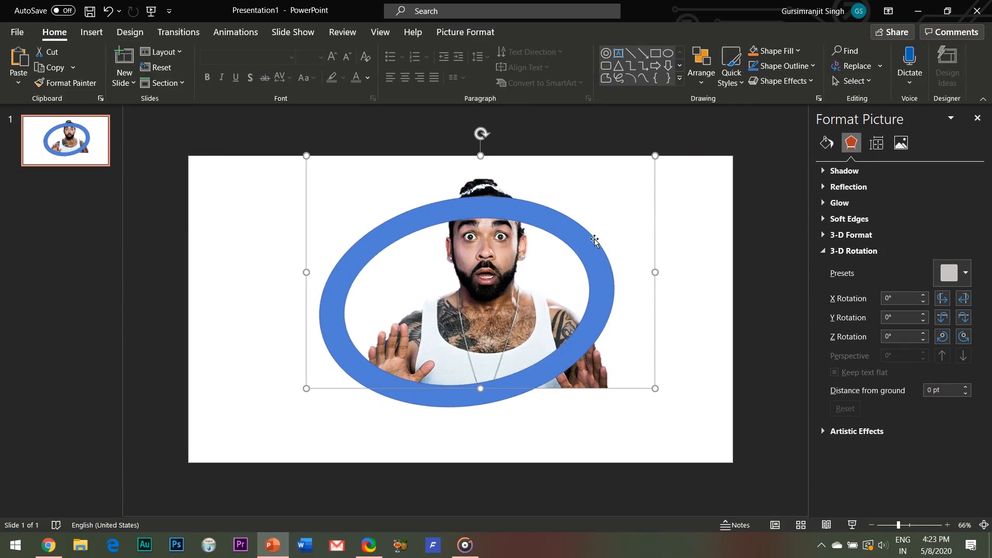
{"action": "mouse_move", "coordinate": [601, 403]}
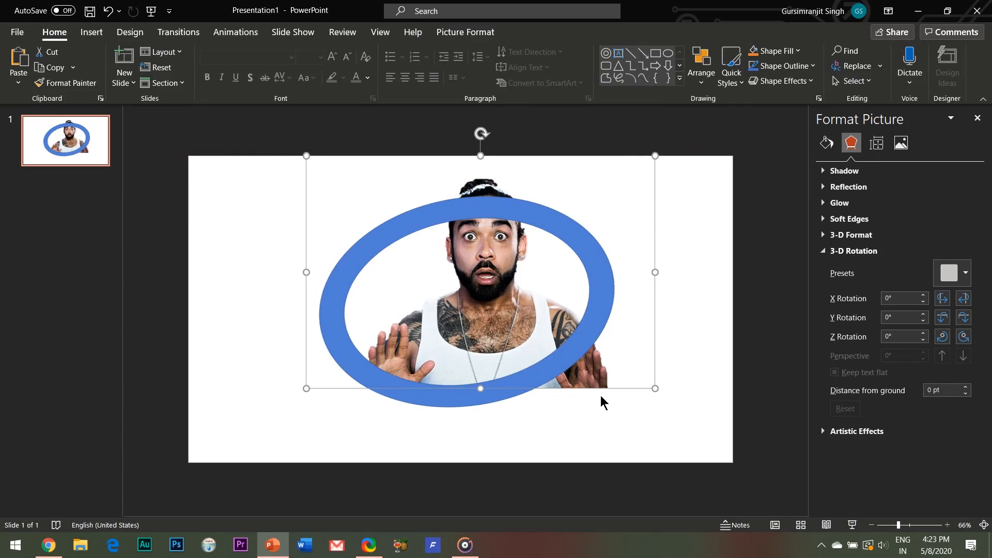
{"action": "mouse_move", "coordinate": [522, 345]}
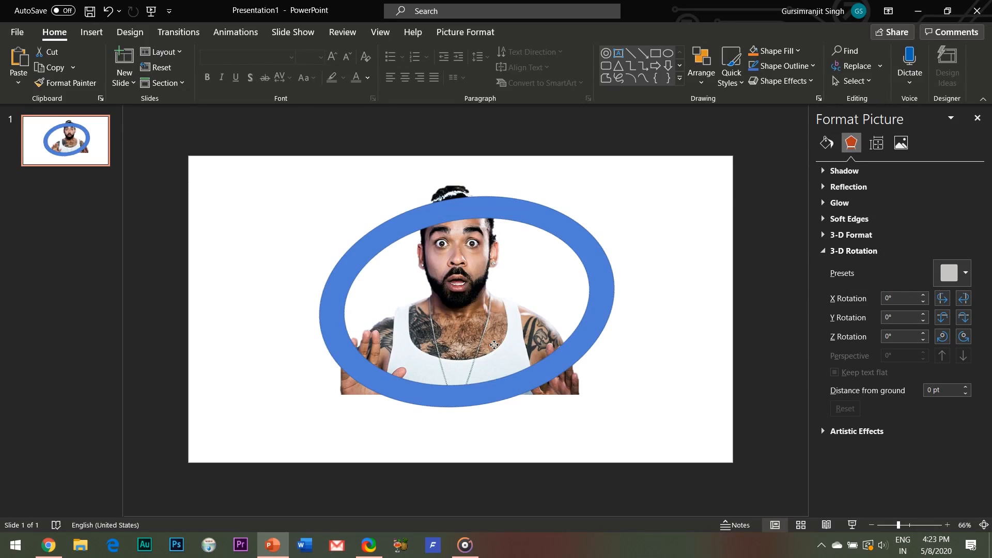
- Paste a copy of the cut-out portrait and keep it layered on top of the ring
{"action": "left_click", "coordinate": [493, 345]}
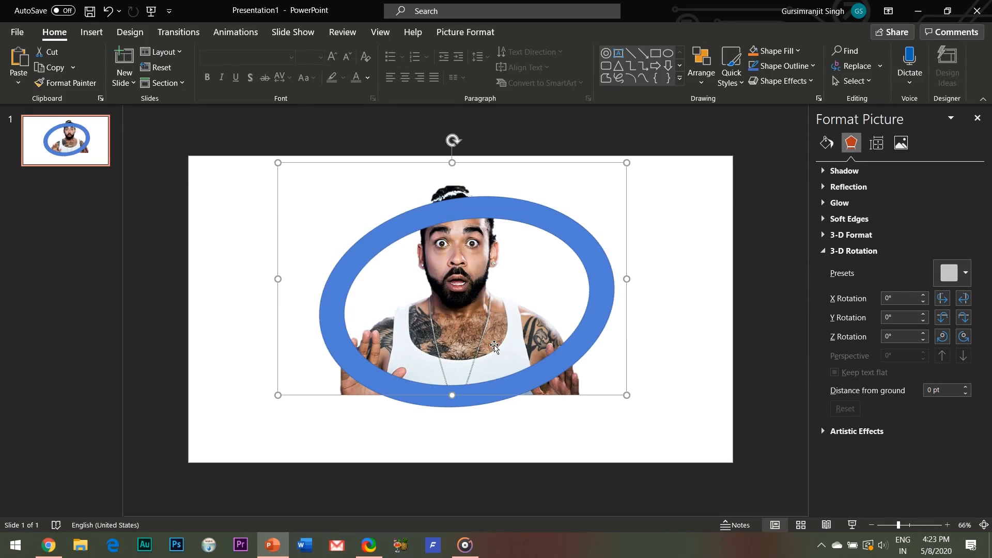
{"action": "mouse_move", "coordinate": [551, 400]}
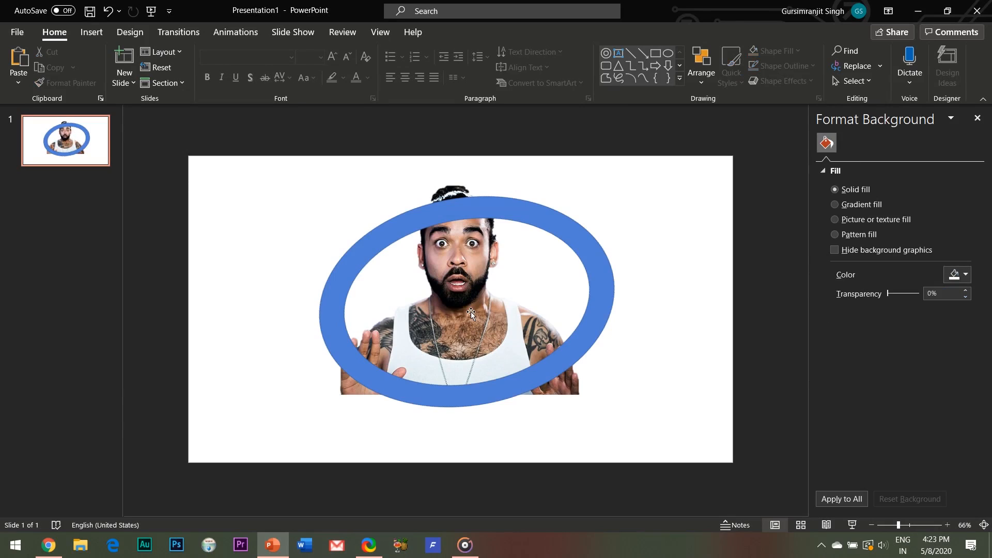
{"action": "left_click", "coordinate": [472, 314]}
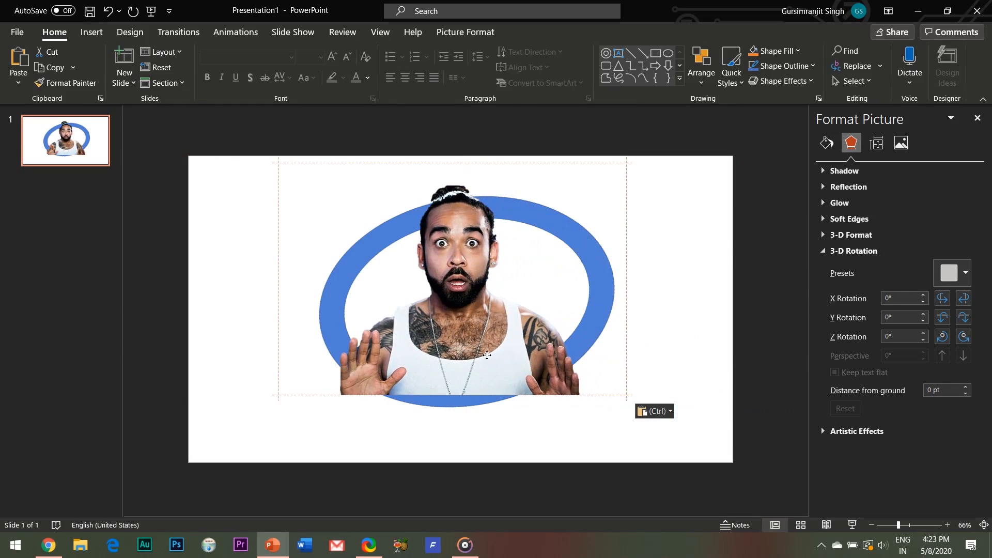
{"action": "left_click", "coordinate": [486, 357]}
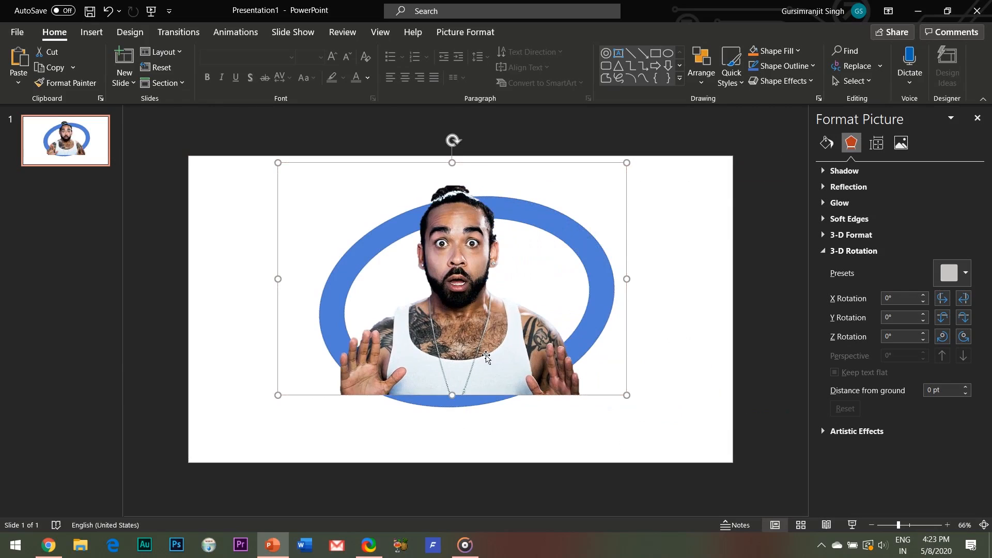
{"action": "mouse_move", "coordinate": [499, 335]}
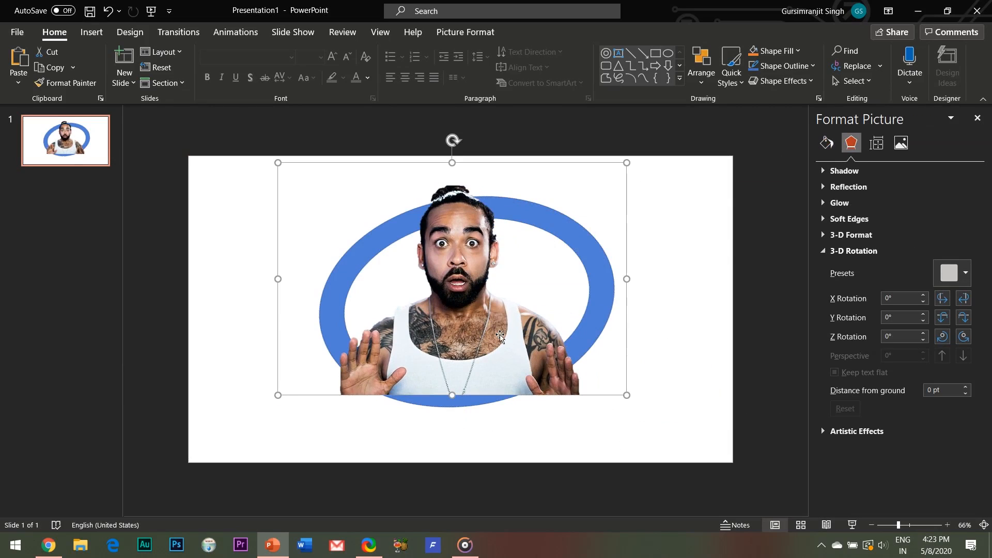
{"action": "left_click", "coordinate": [465, 32]}
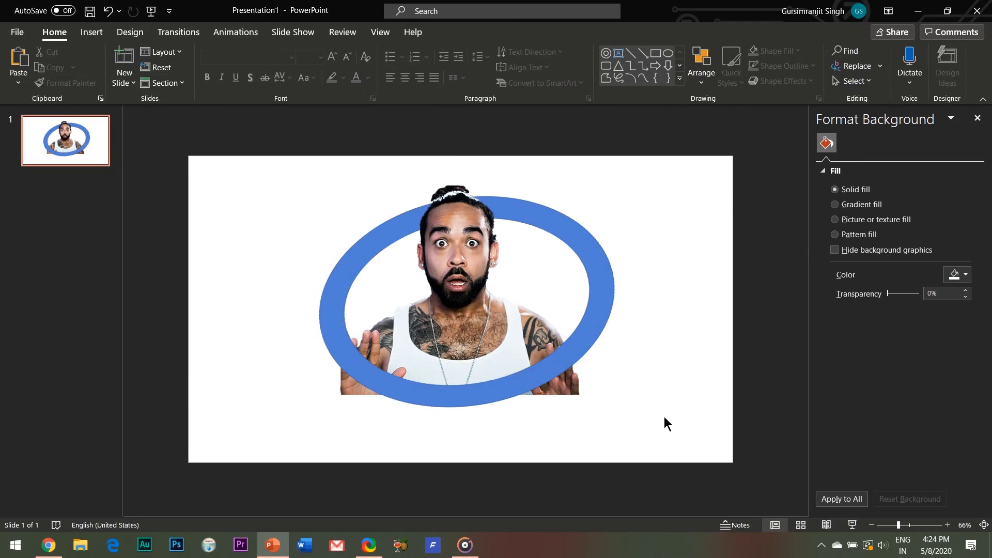
{"action": "mouse_move", "coordinate": [512, 245]}
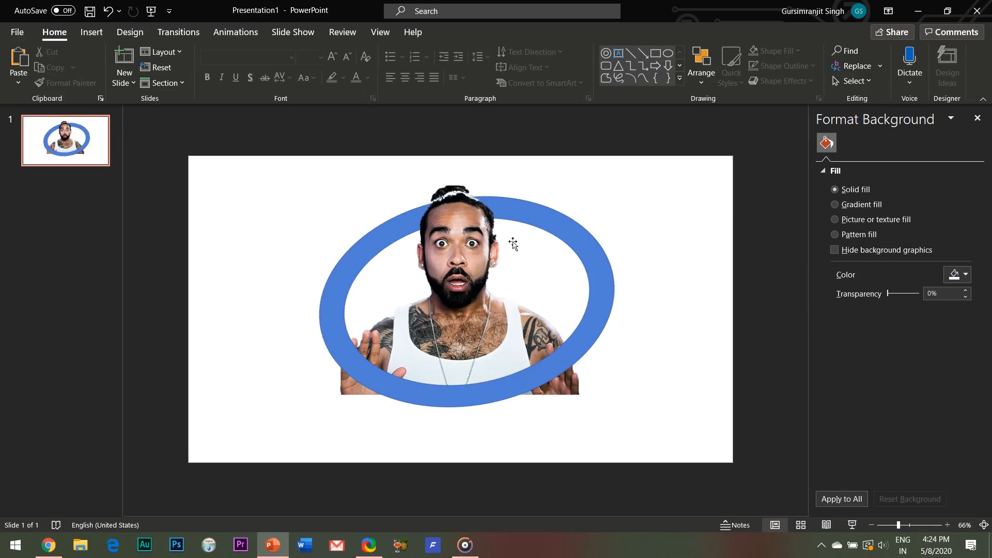
{"action": "mouse_move", "coordinate": [163, 82]}
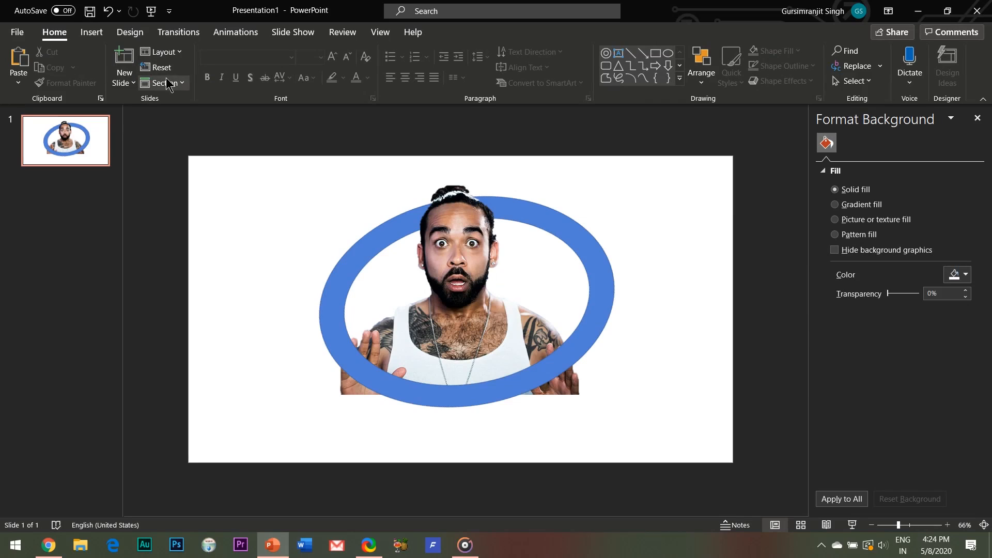
- Close the Format Background pane
{"action": "left_click", "coordinate": [854, 81]}
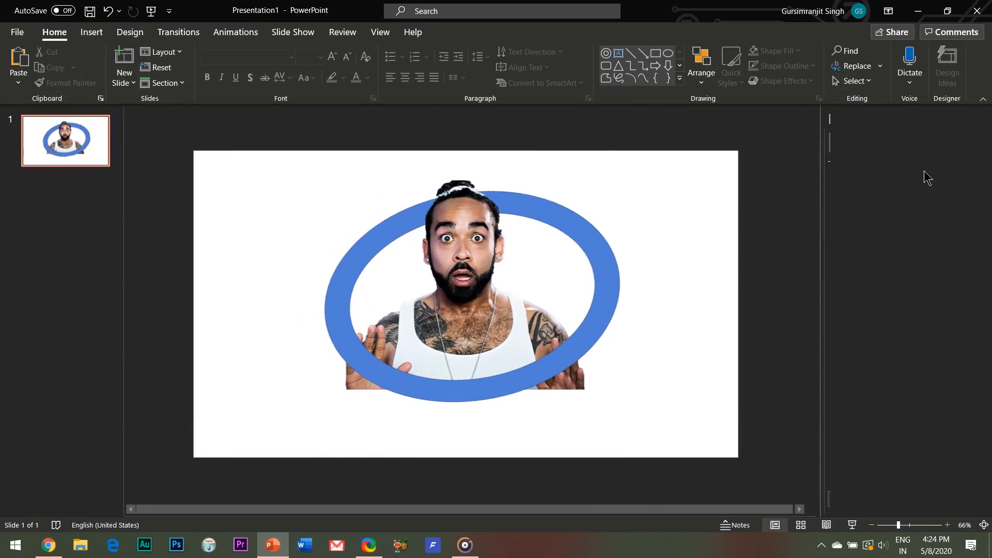
- In the Selection Pane, rename the two portrait layers FRONT PIC and BACK PIC
{"action": "left_click", "coordinate": [460, 286]}
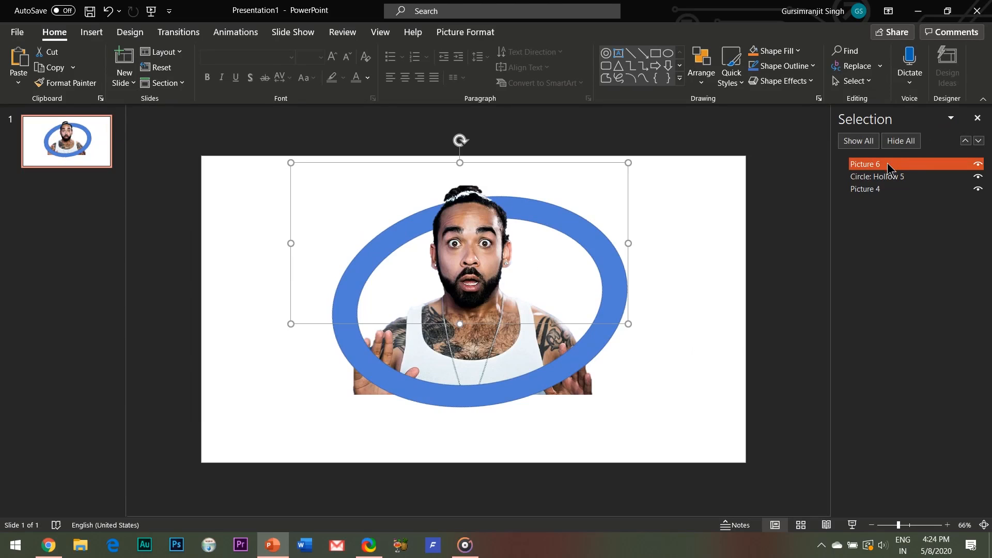
{"action": "double_click", "coordinate": [866, 164]}
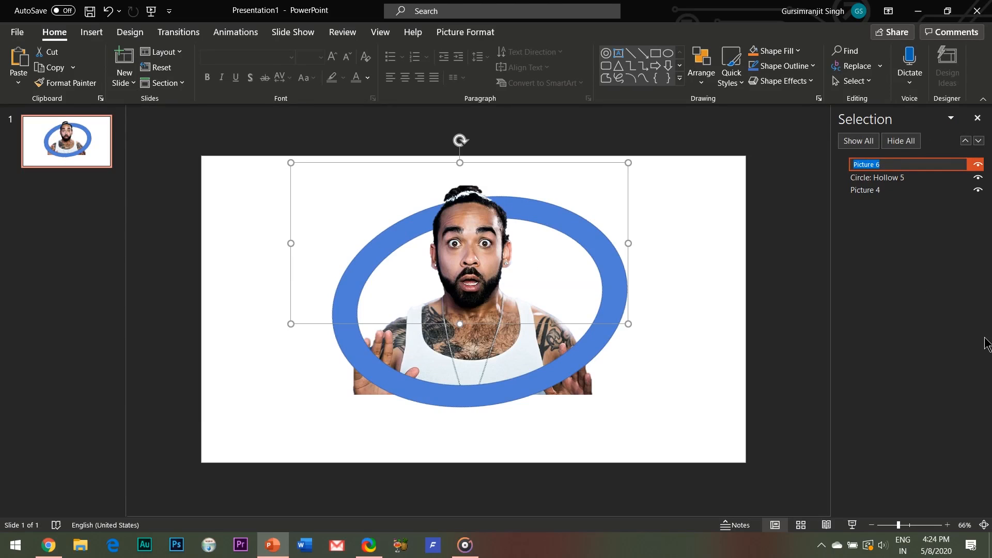
{"action": "type", "text": "FR"}
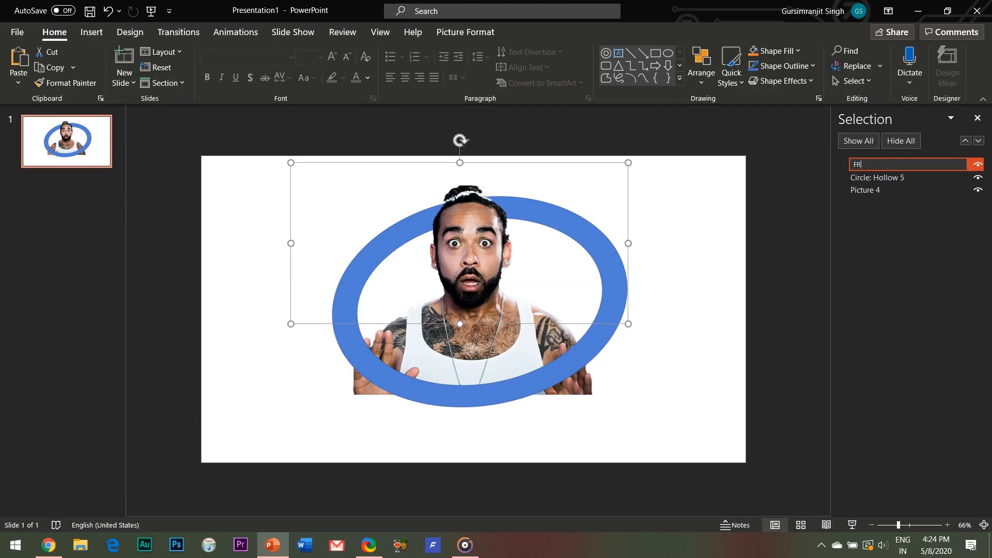
{"action": "left_click", "coordinate": [879, 189]}
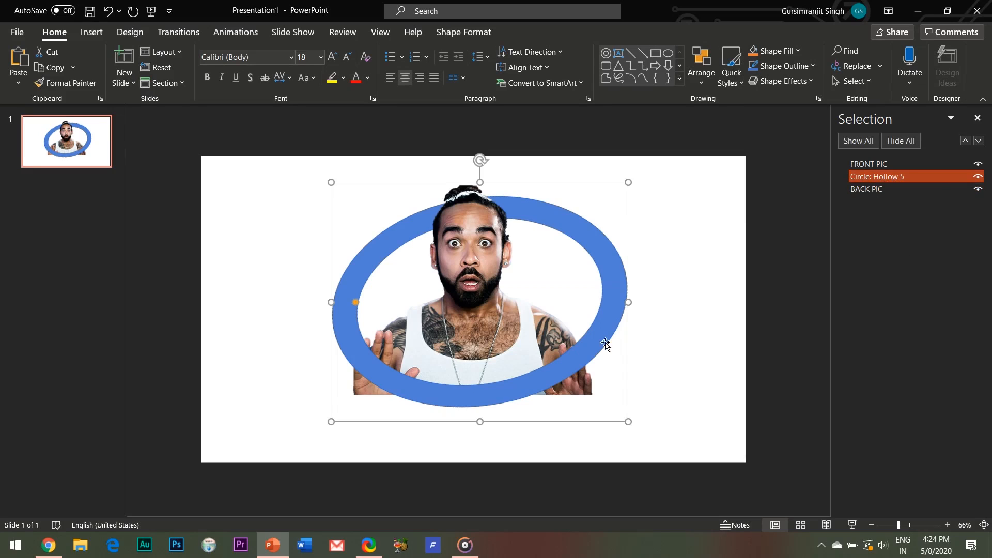
{"action": "left_click", "coordinate": [285, 212]}
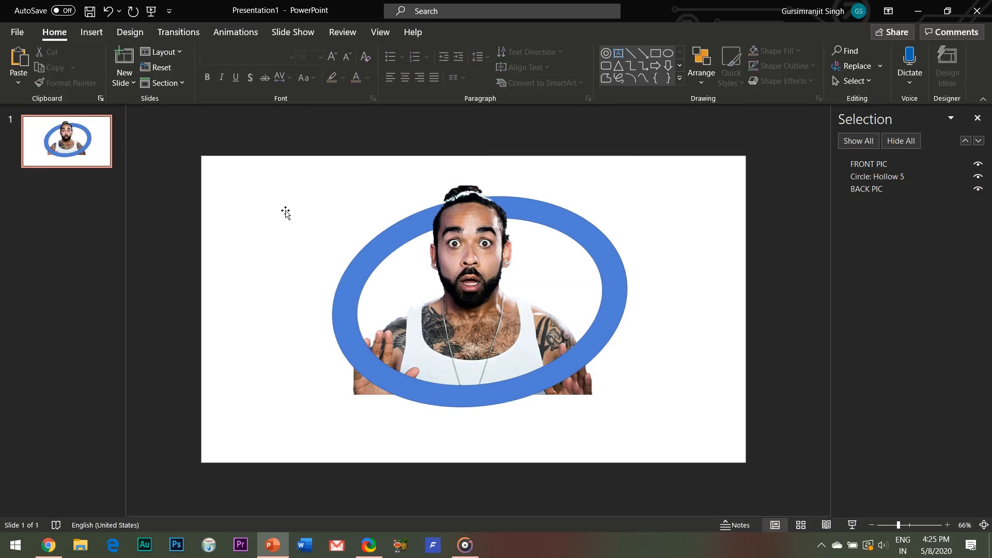
- Draw a white-filled oval over the ring's lower left and duplicate it for the lower right
{"action": "left_click", "coordinate": [91, 32]}
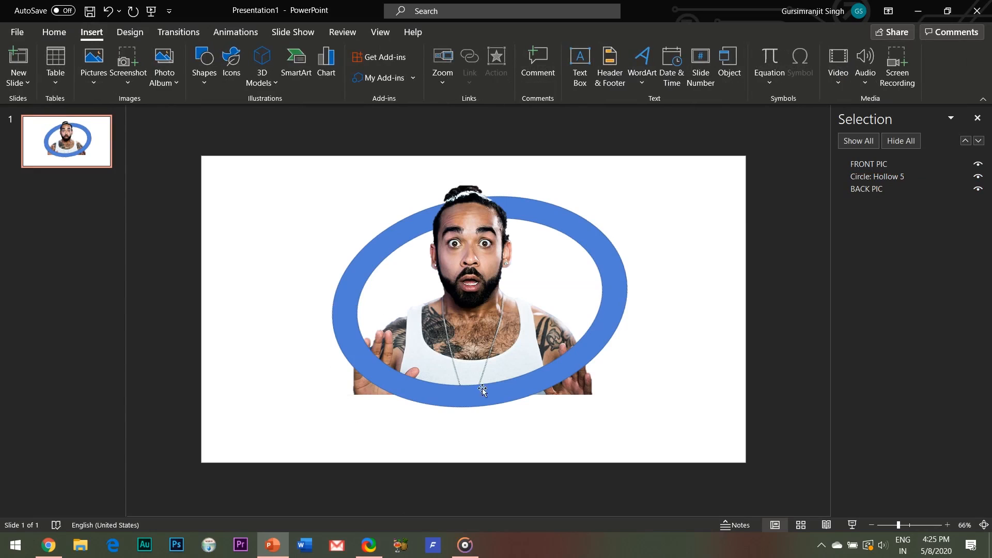
{"action": "left_click", "coordinate": [203, 65]}
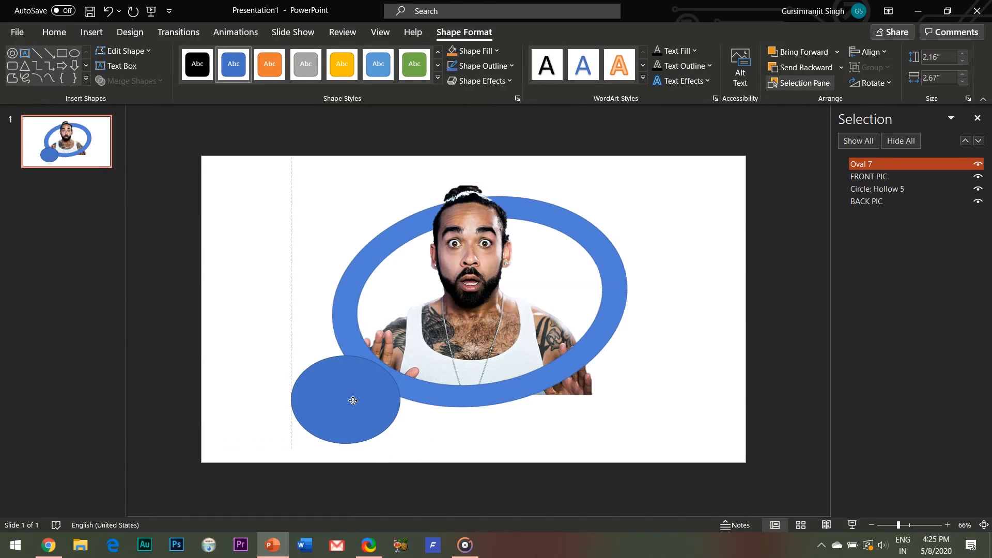
{"action": "left_click", "coordinate": [353, 401]}
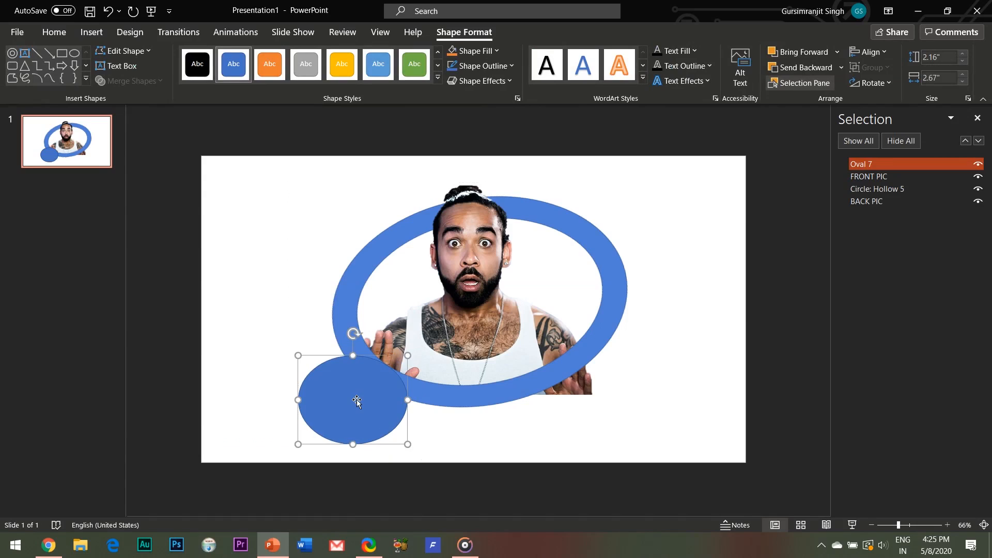
{"action": "mouse_move", "coordinate": [417, 140]}
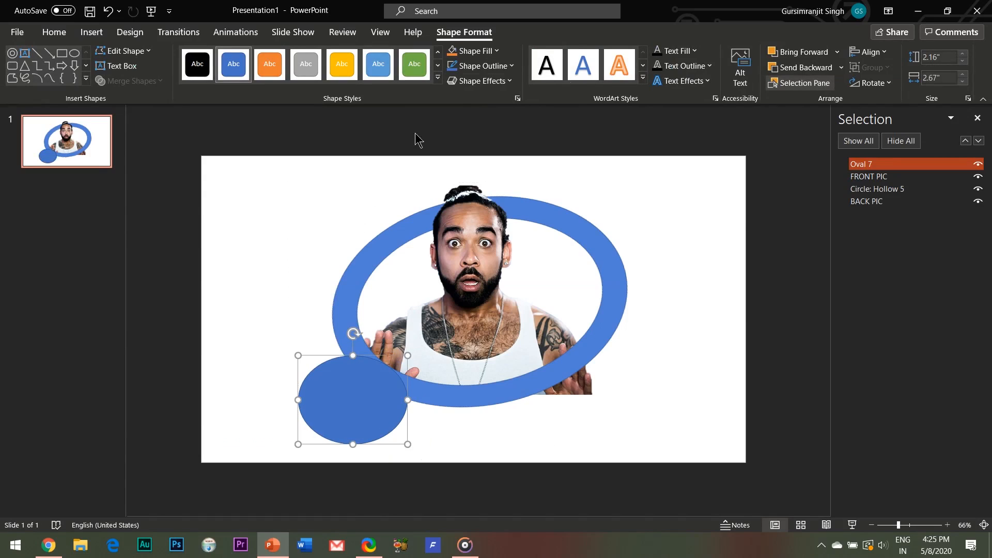
{"action": "left_click", "coordinate": [471, 51]}
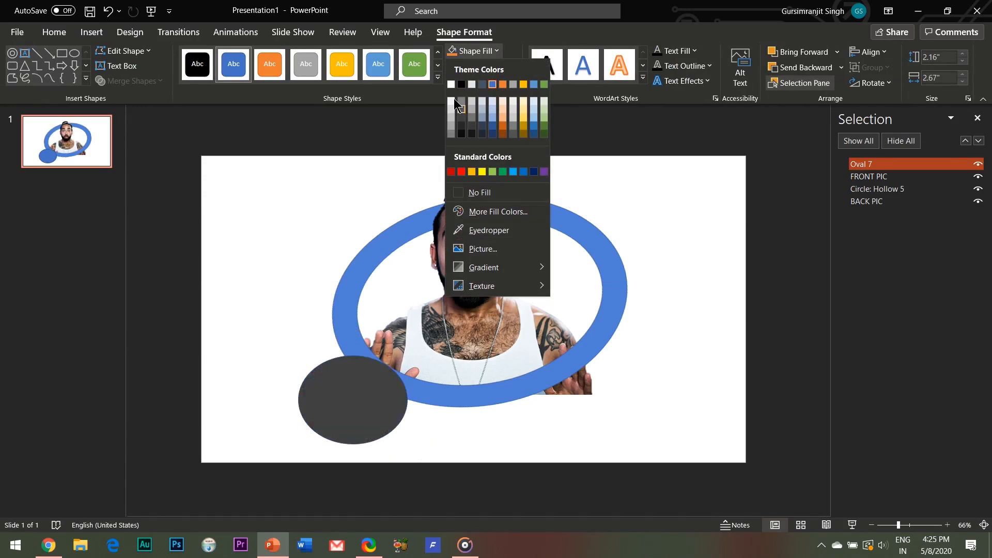
{"action": "left_click", "coordinate": [479, 194]}
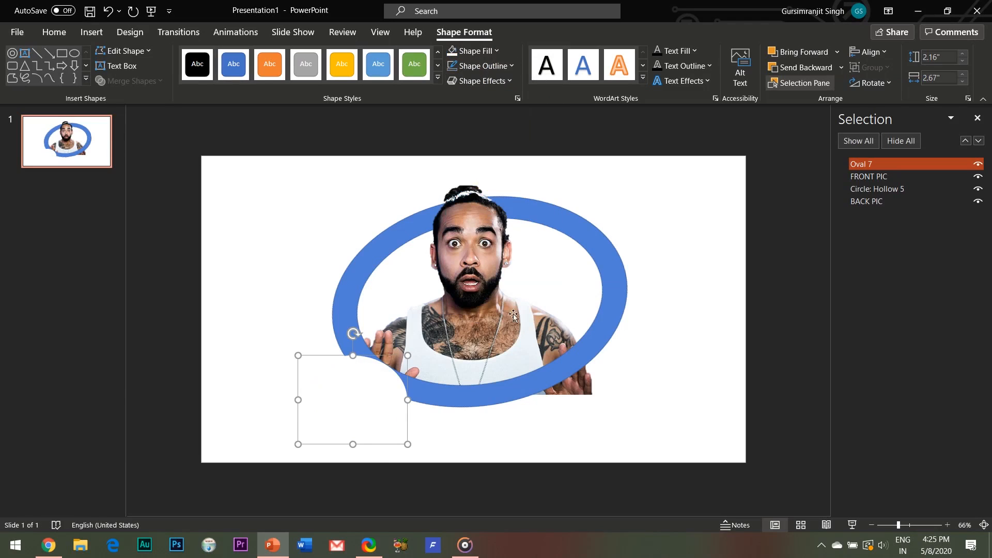
{"action": "mouse_move", "coordinate": [634, 336]}
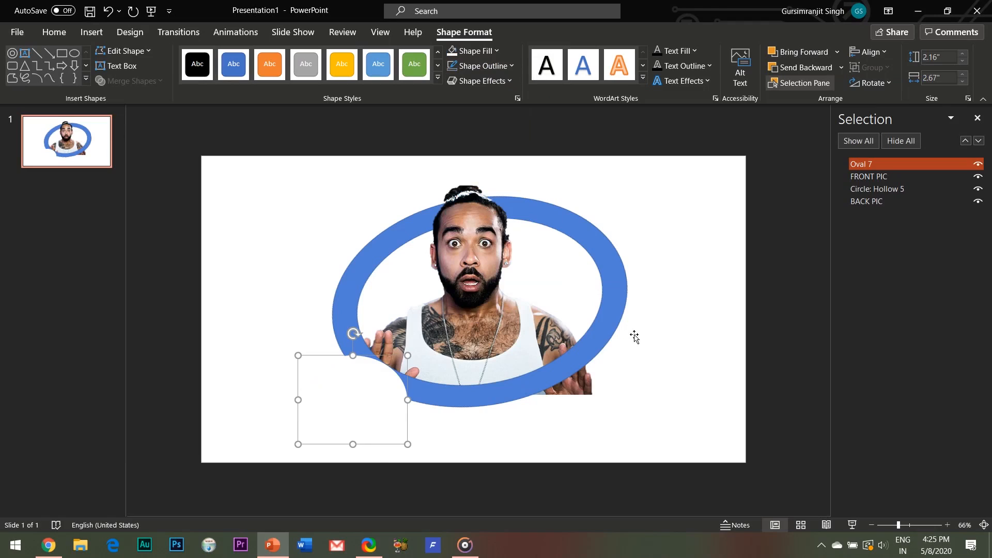
{"action": "mouse_move", "coordinate": [354, 412]}
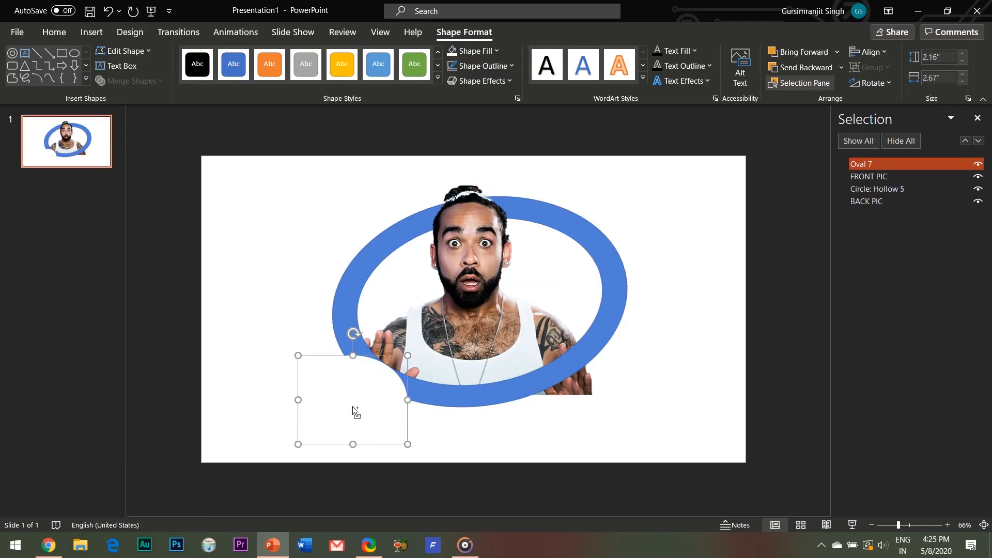
{"action": "key", "text": "ctrl+v"}
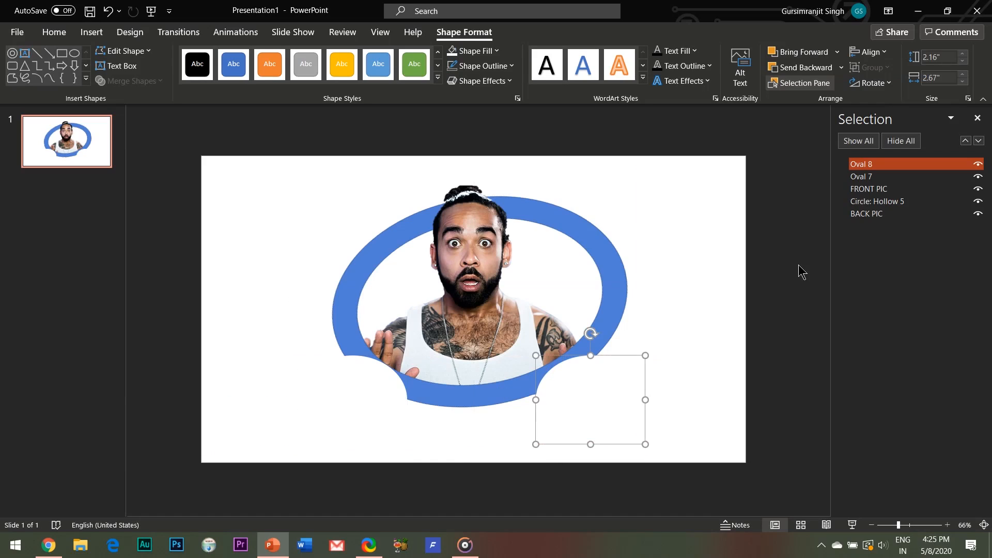
{"action": "left_click", "coordinate": [862, 176]}
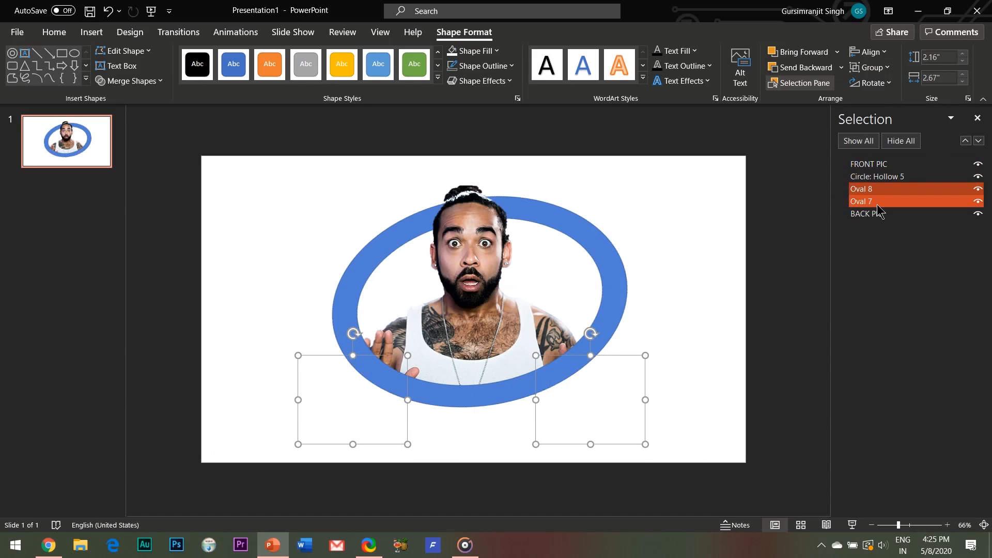
{"action": "mouse_move", "coordinate": [846, 329]}
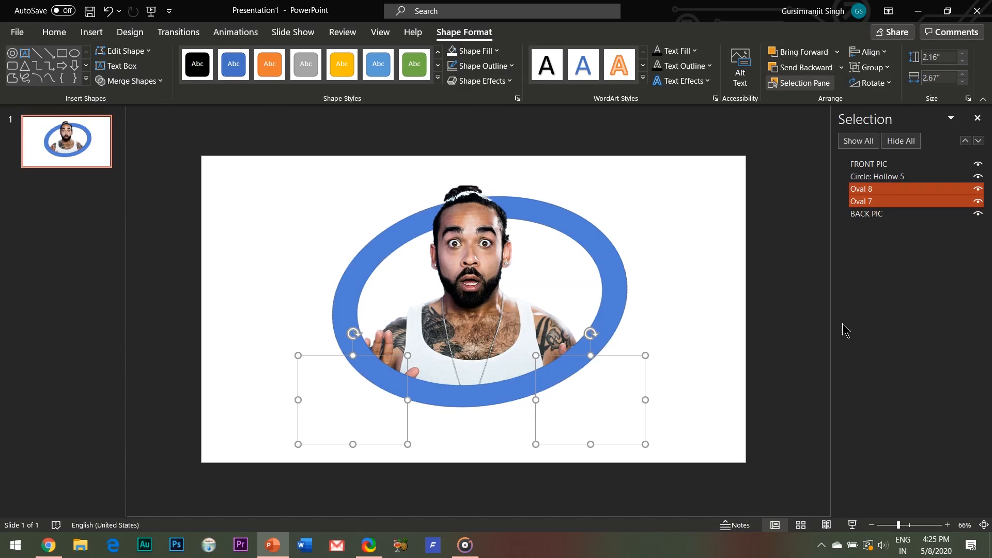
{"action": "left_click", "coordinate": [691, 284]}
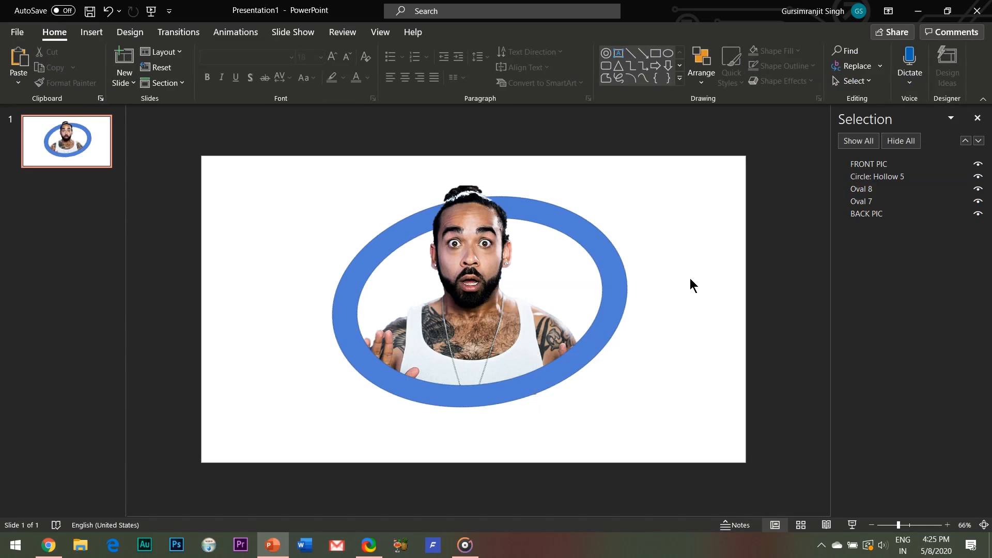
{"action": "left_click", "coordinate": [876, 177]}
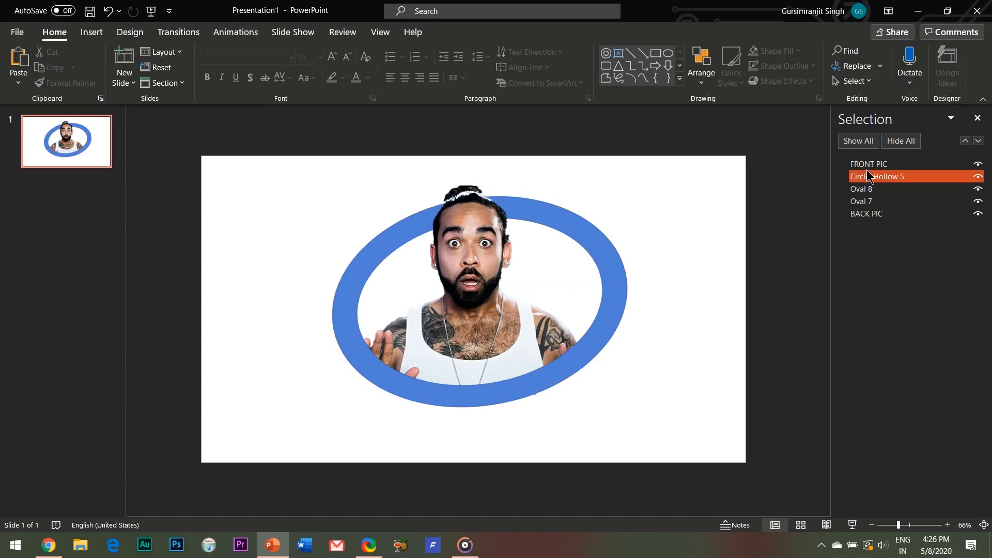
- Fill the hollow-circle ring standard red and give it a black Shape Outline
{"action": "left_click", "coordinate": [876, 175]}
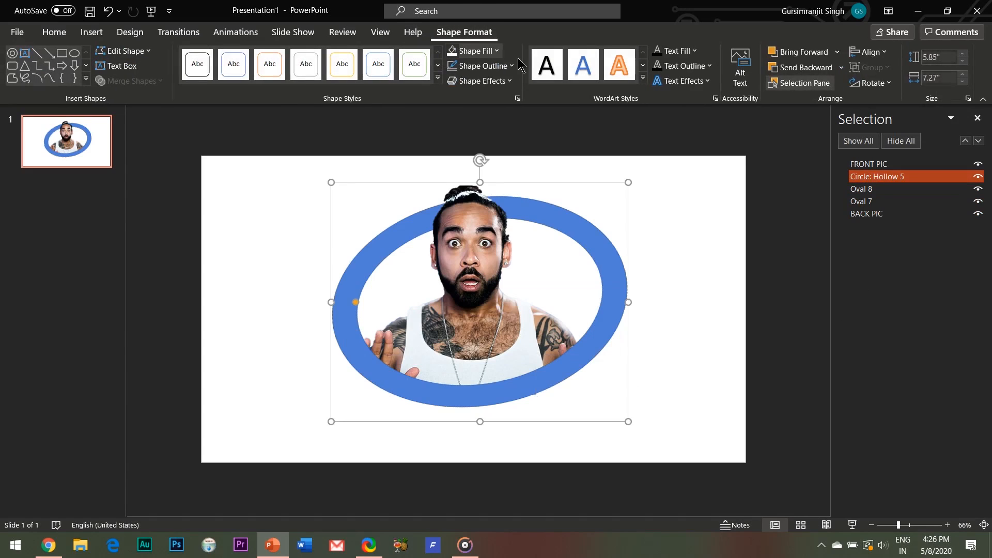
{"action": "left_click", "coordinate": [471, 51]}
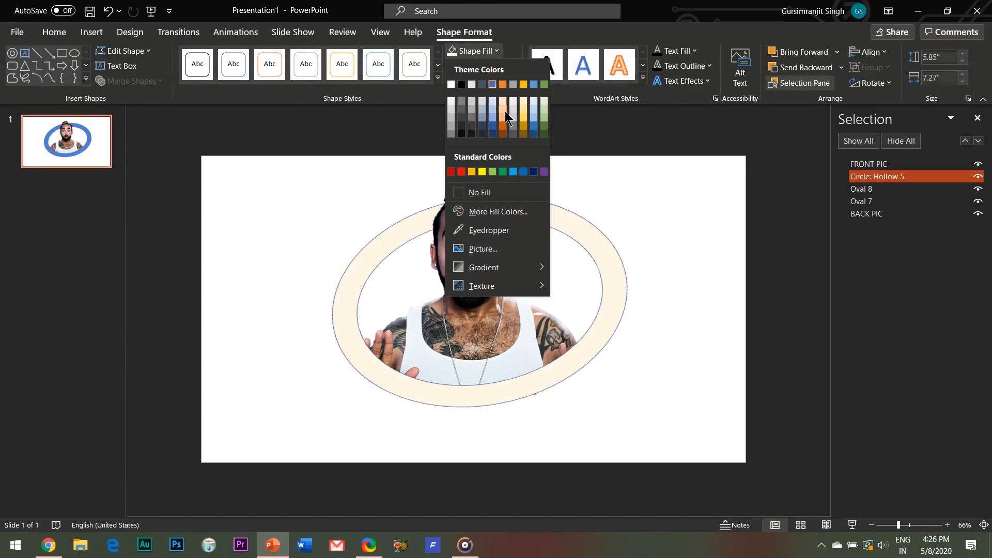
{"action": "left_click", "coordinate": [460, 172]}
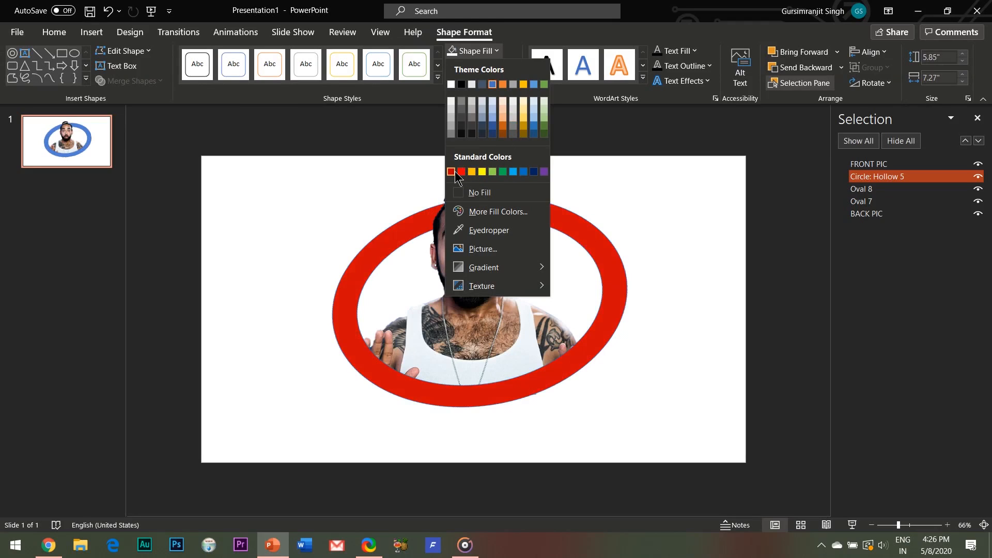
{"action": "left_click", "coordinate": [461, 172]}
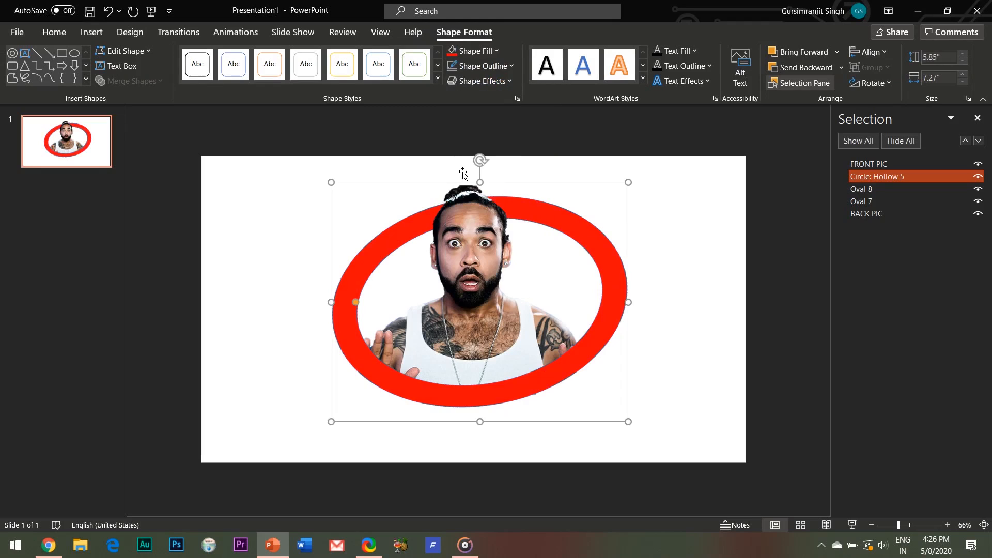
{"action": "left_click", "coordinate": [479, 66]}
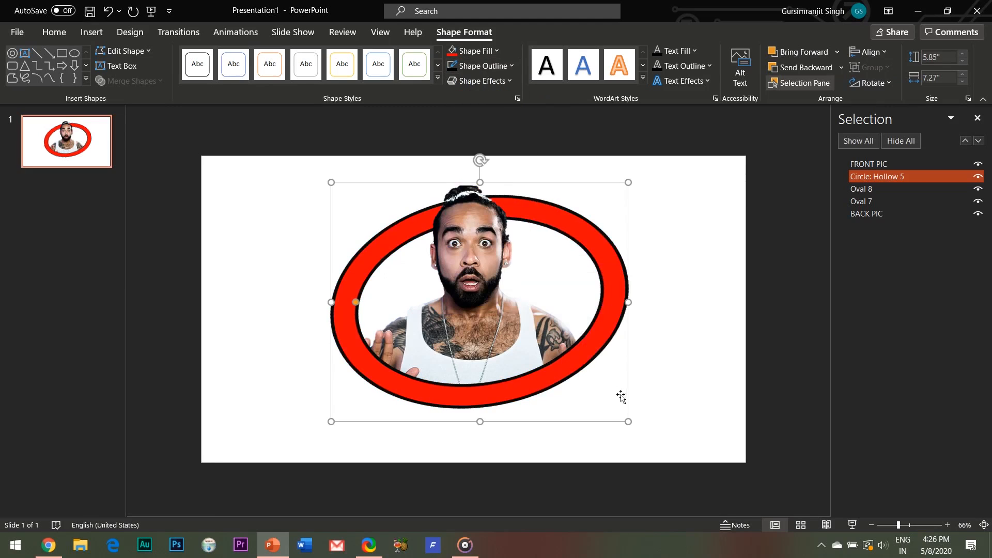
{"action": "left_click", "coordinate": [689, 362]}
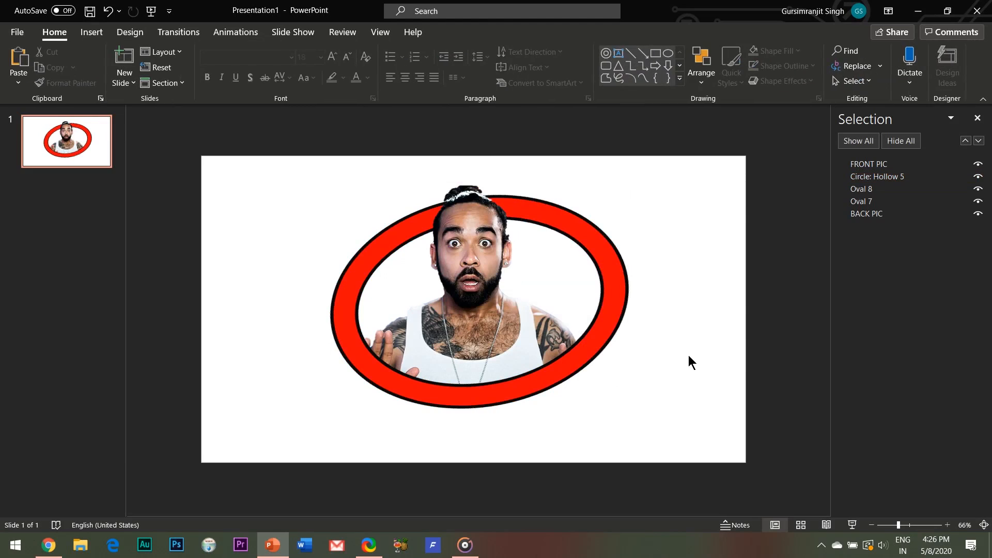
{"action": "mouse_move", "coordinate": [677, 378]}
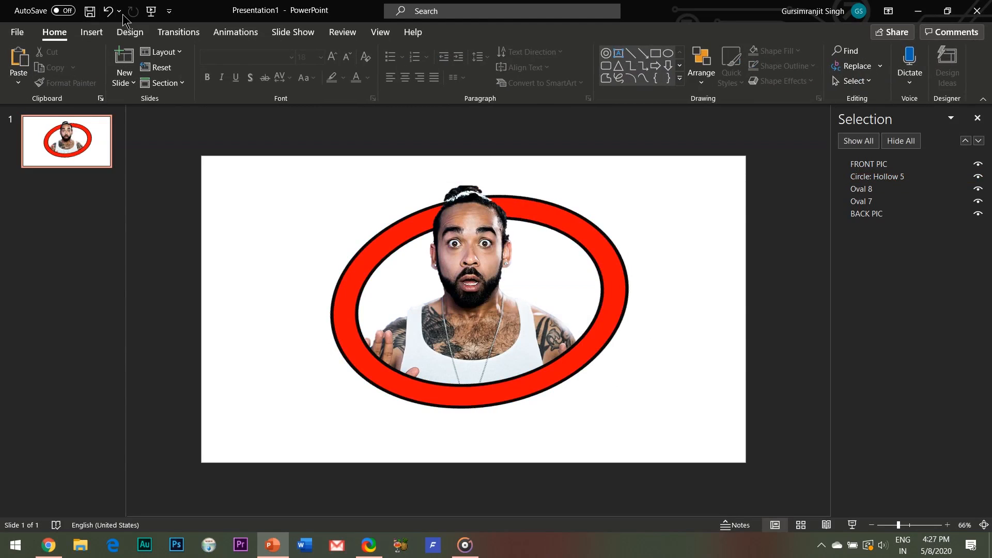
- Draw a rectangle over the middle of the slide and fill it with white
{"action": "left_click", "coordinate": [91, 32]}
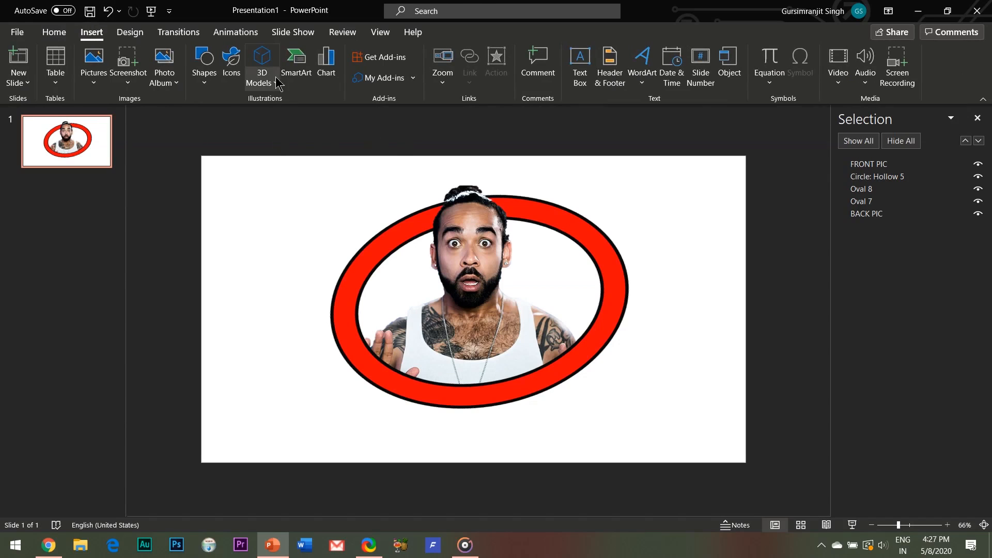
{"action": "left_click", "coordinate": [204, 65]}
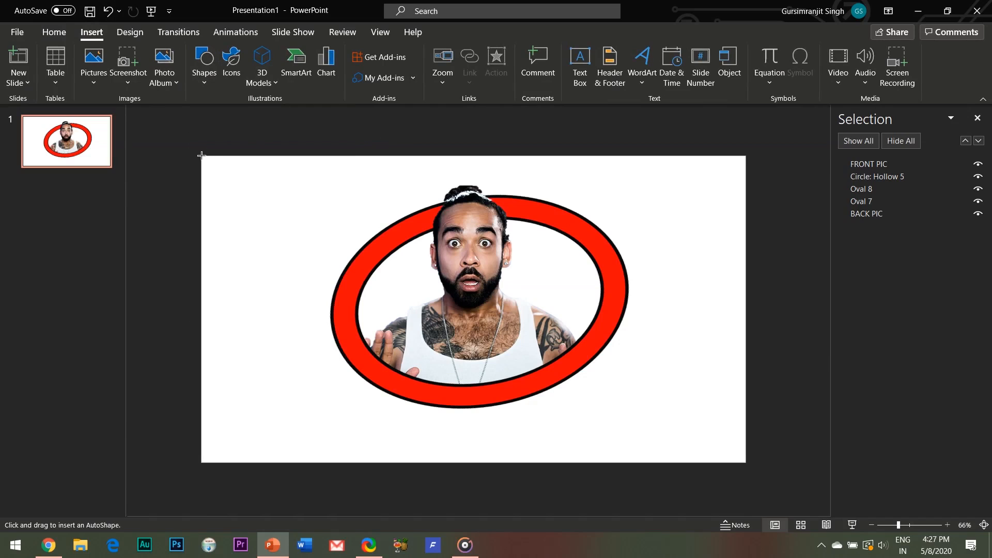
{"action": "mouse_move", "coordinate": [266, 156]}
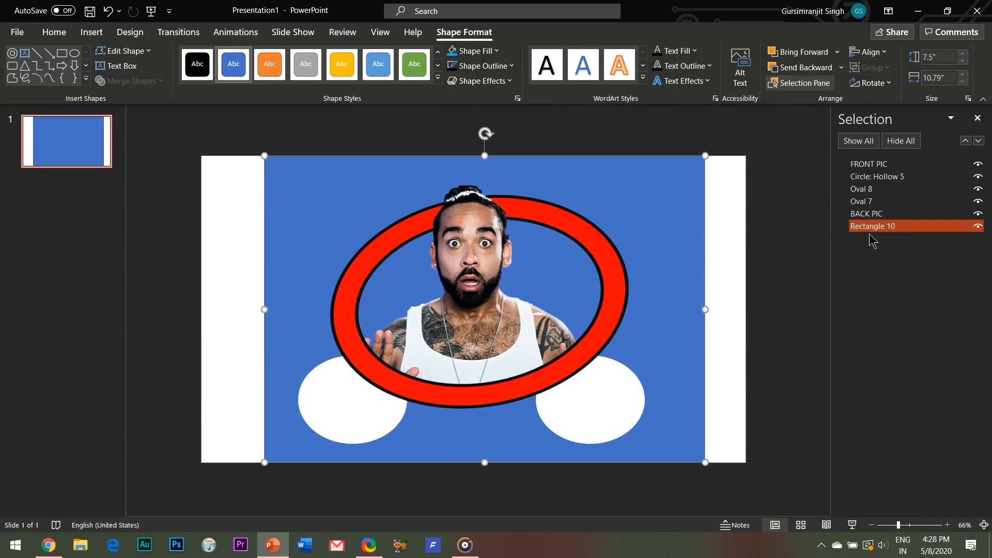
{"action": "left_click", "coordinate": [471, 51]}
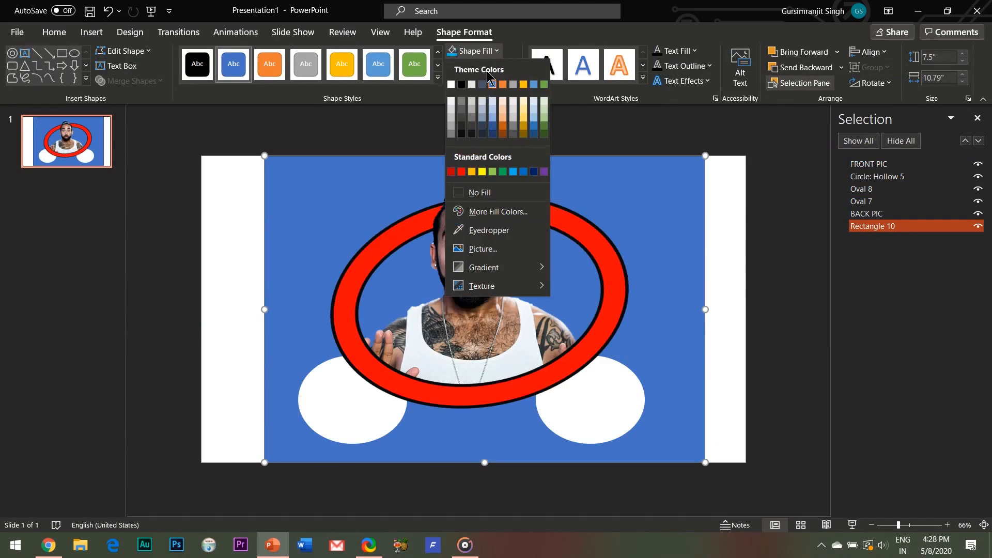
{"action": "left_click", "coordinate": [481, 66]}
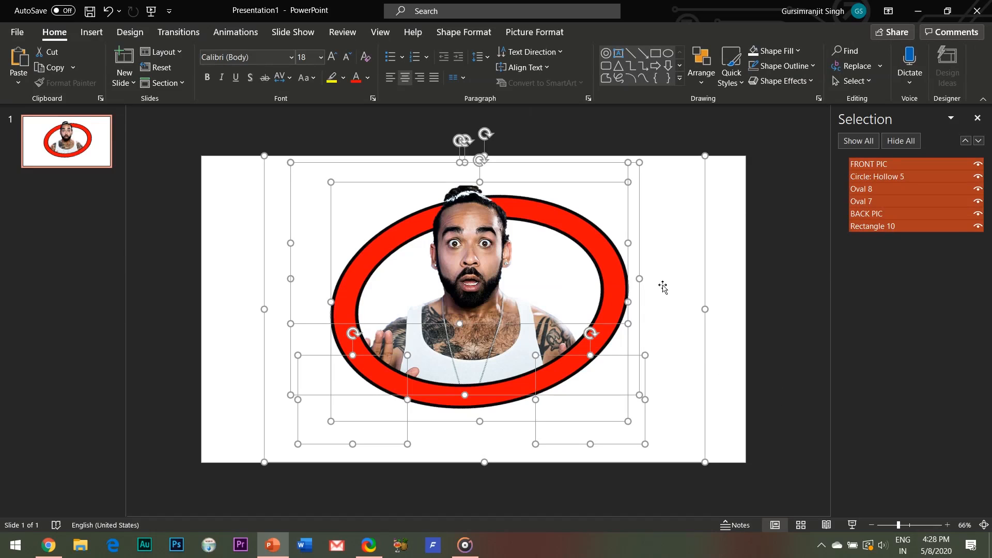
- Group the selected rectangle, ring, ovals and both portraits into a single object
{"action": "right_click", "coordinate": [662, 287]}
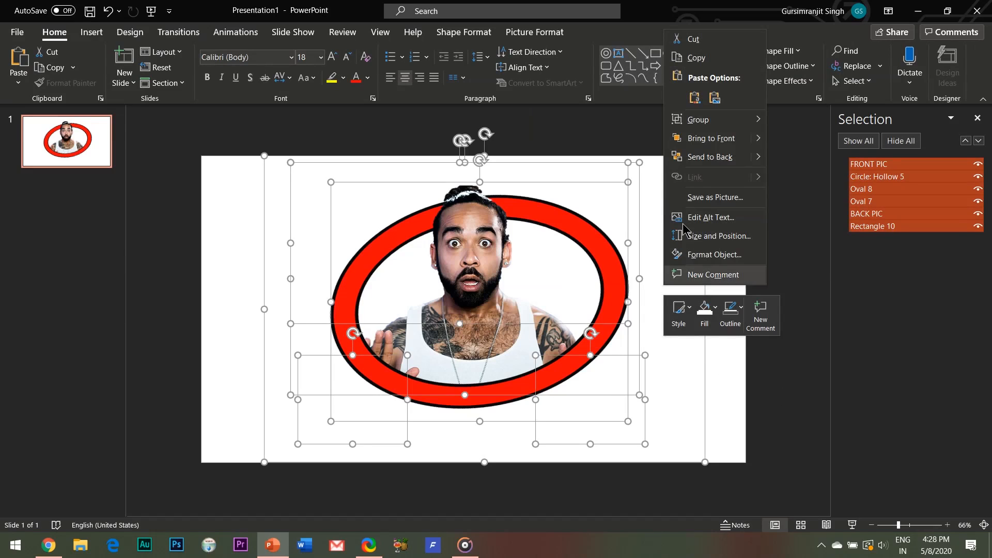
{"action": "mouse_move", "coordinate": [715, 119]}
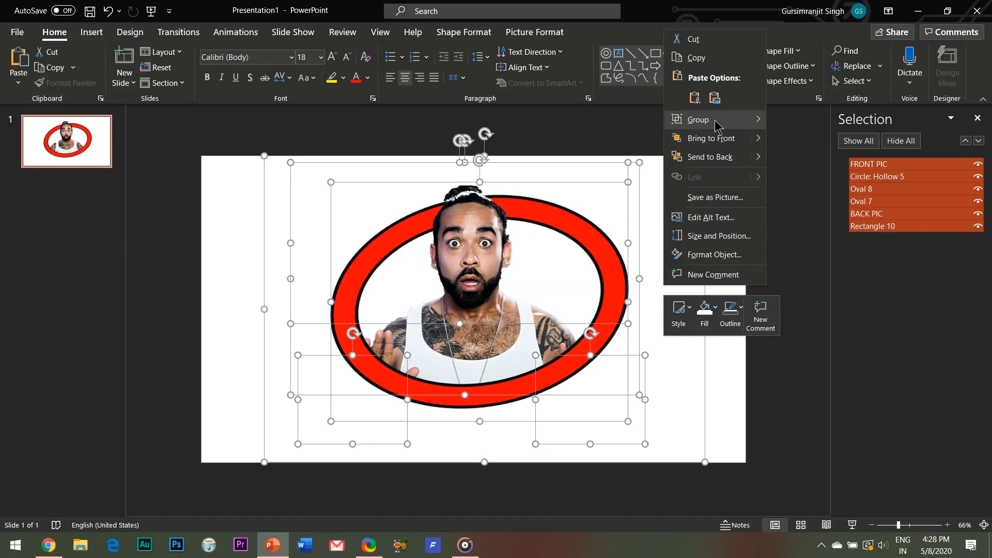
{"action": "left_click", "coordinate": [698, 120]}
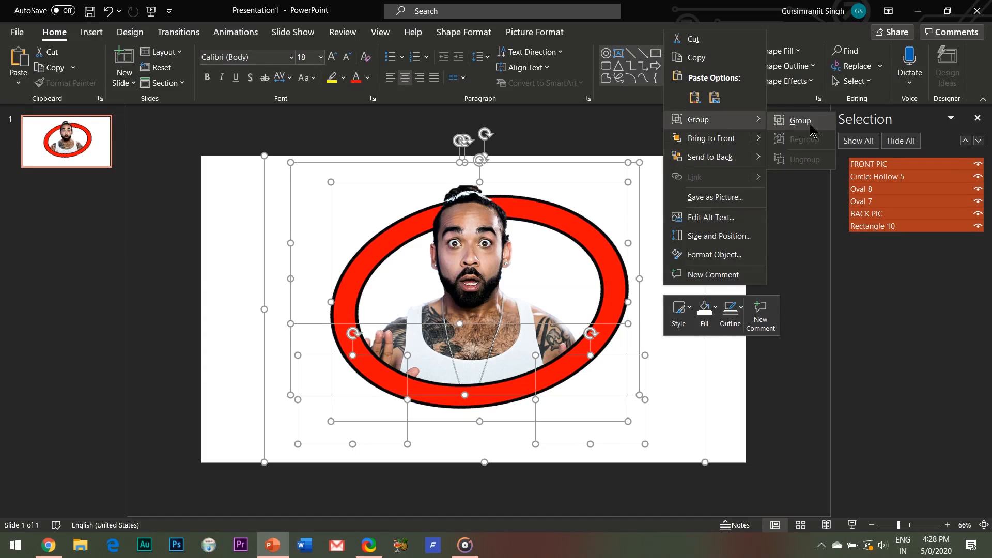
{"action": "left_click", "coordinate": [800, 120]}
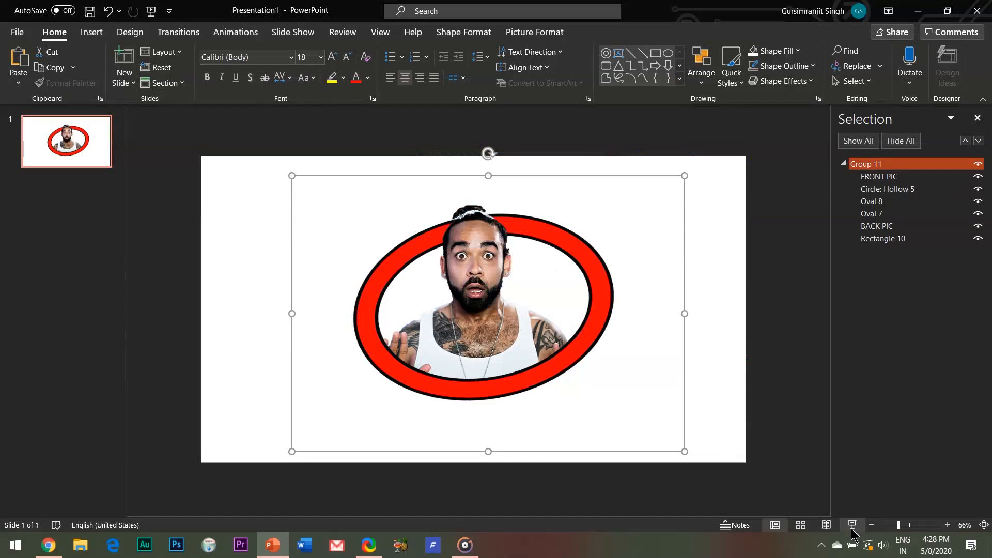
- Save the selected group as a JPEG named Picture1 on the Desktop
{"action": "left_click", "coordinate": [513, 393]}
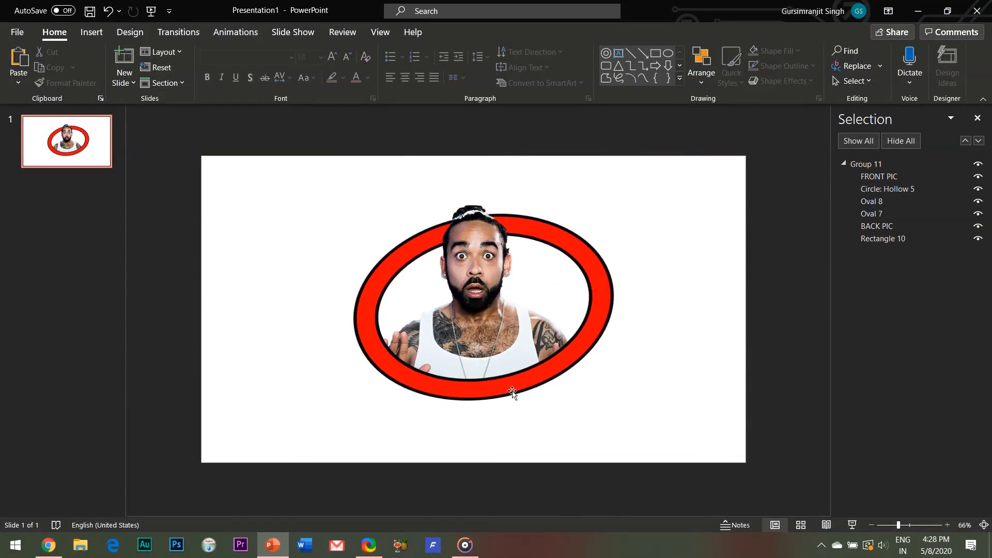
{"action": "left_click", "coordinate": [513, 392]}
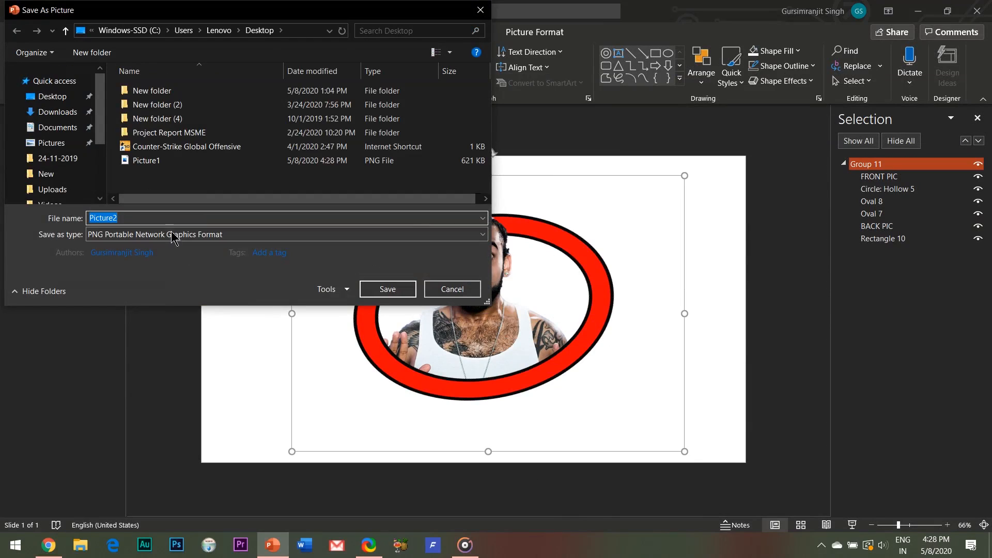
{"action": "left_click", "coordinate": [285, 234]}
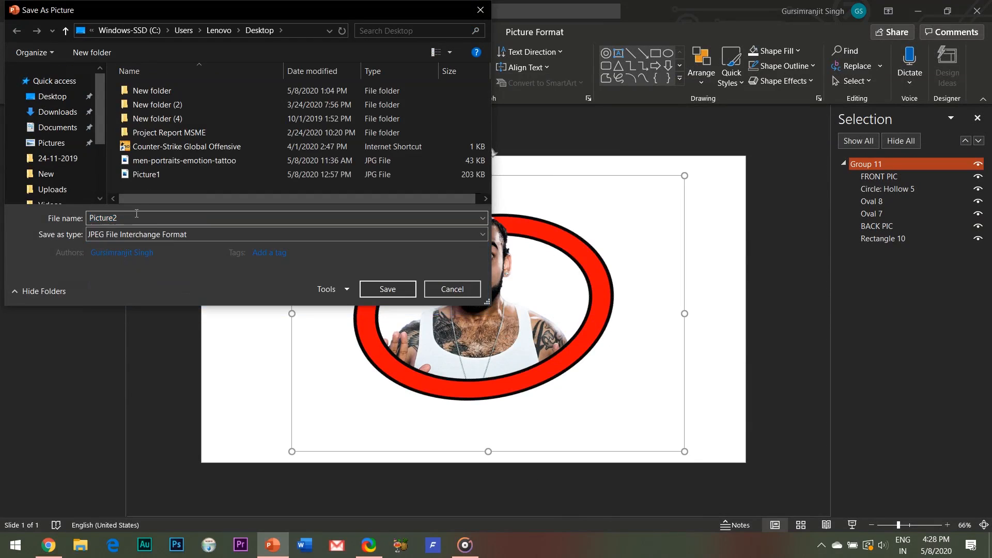
{"action": "triple_click", "coordinate": [103, 218]}
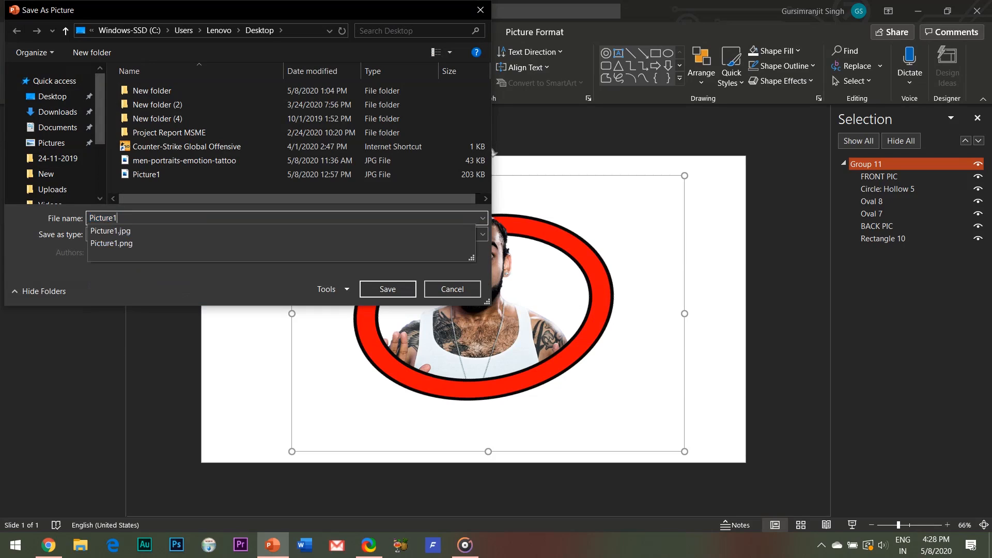
{"action": "left_click", "coordinate": [111, 231]}
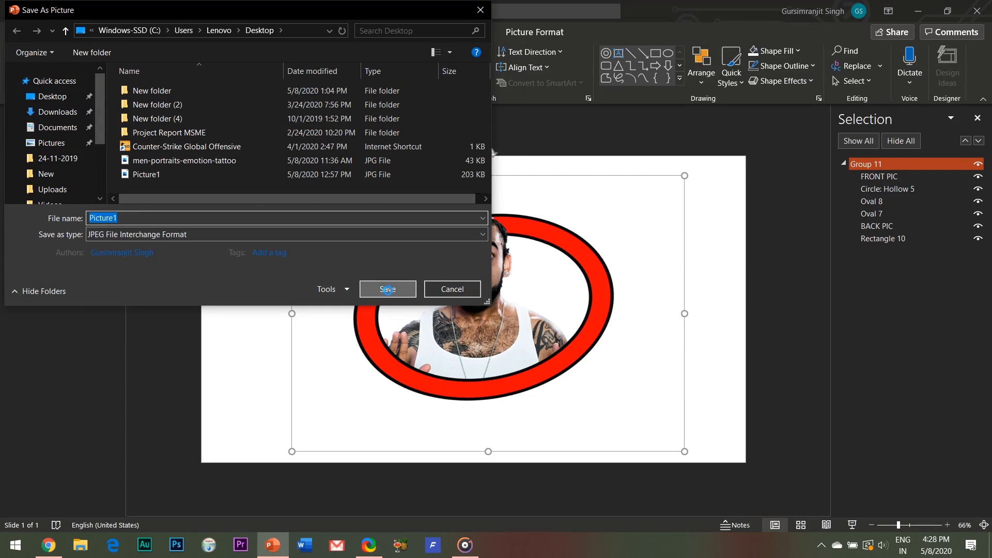
{"action": "left_click", "coordinate": [387, 290]}
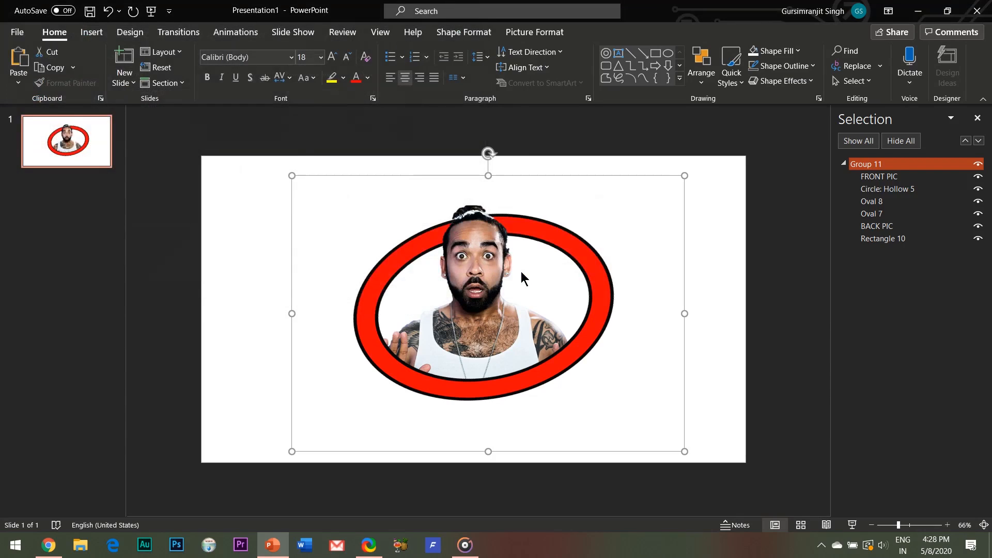
- Start a new PowerPoint window and drop Picture1 from the desktop onto Presentation3's slide
{"action": "right_click", "coordinate": [271, 545]}
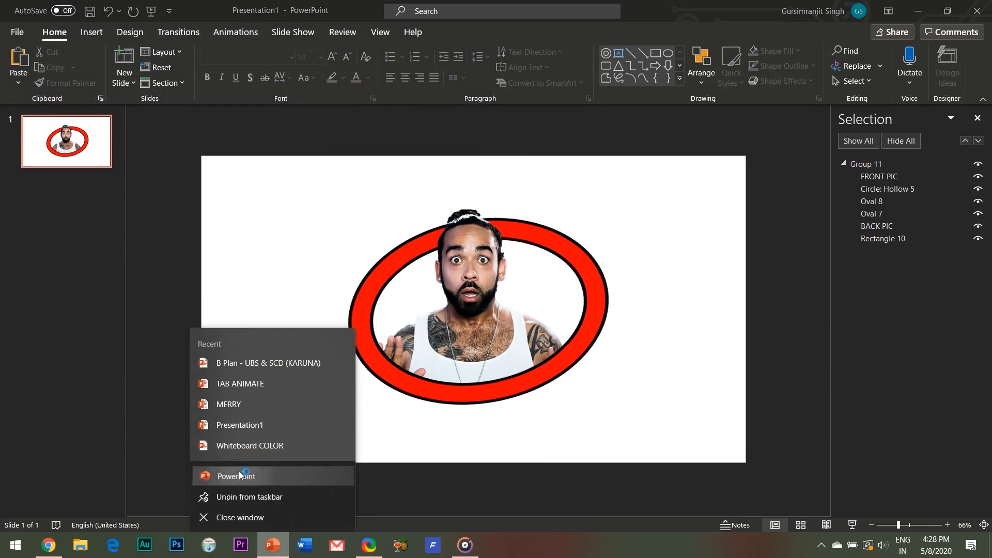
{"action": "left_click", "coordinate": [235, 476]}
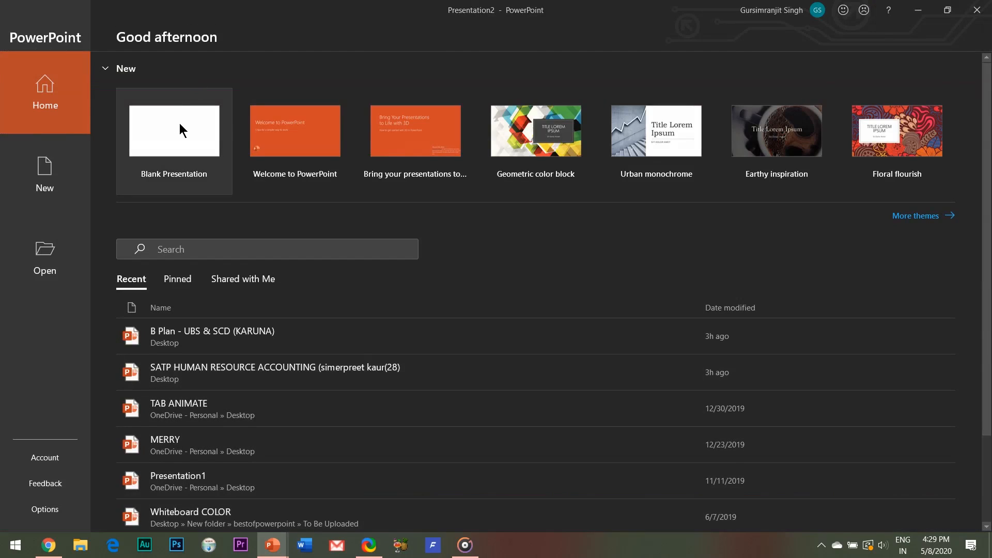
{"action": "left_click", "coordinate": [174, 131]}
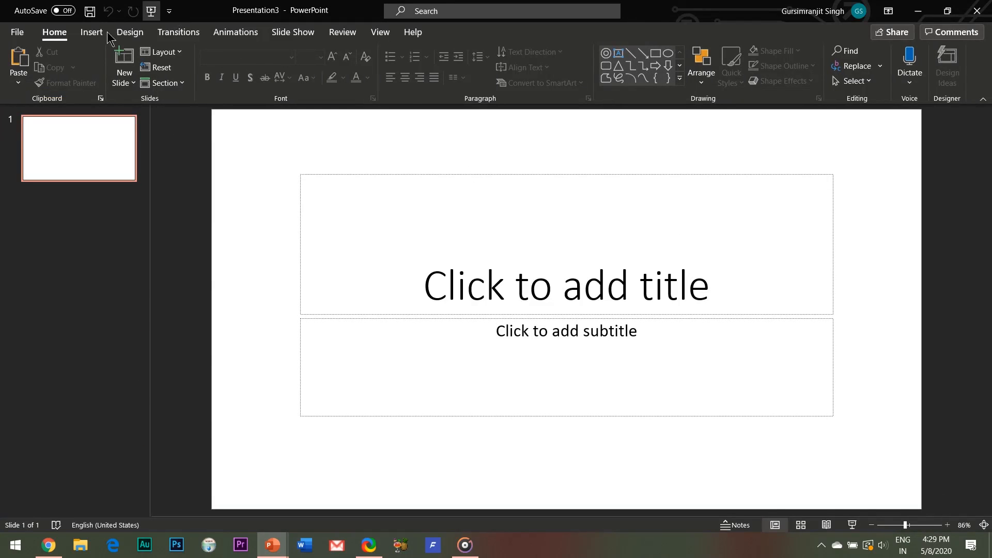
{"action": "left_click", "coordinate": [161, 52]}
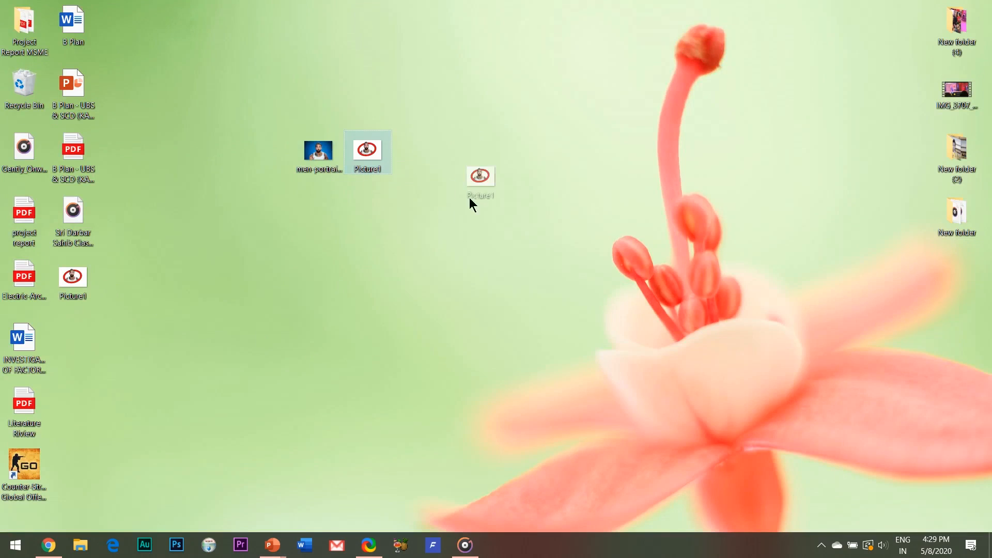
{"action": "mouse_move", "coordinate": [271, 545]}
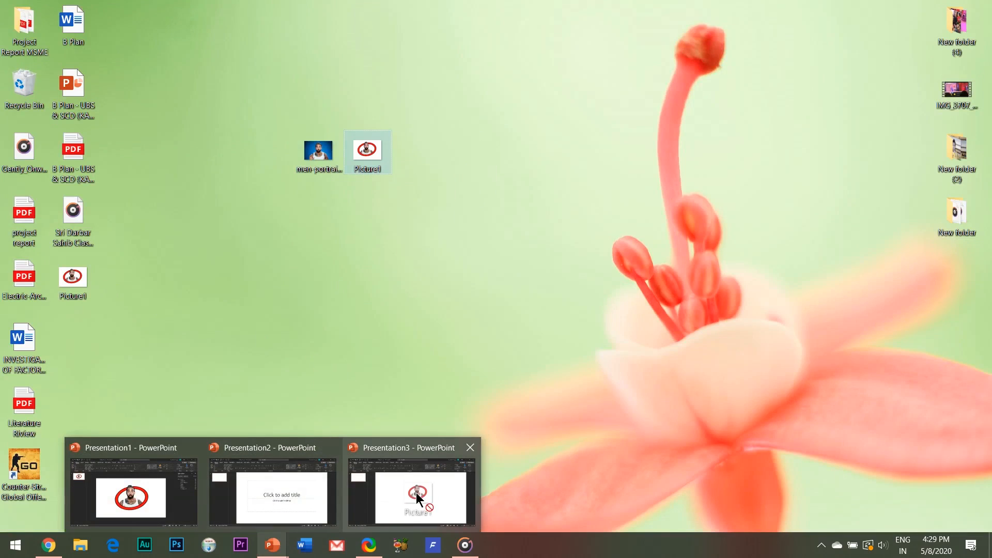
{"action": "left_click", "coordinate": [409, 497]}
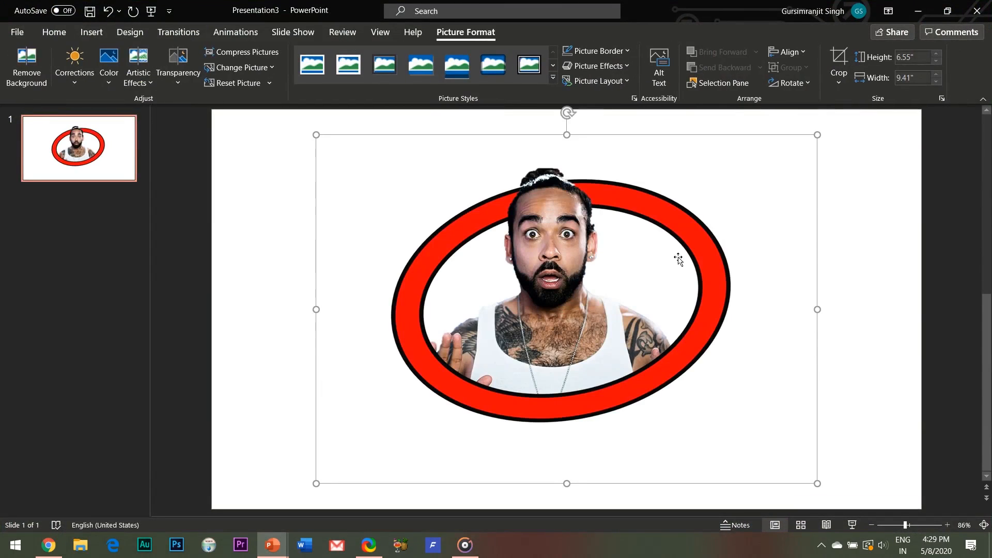
{"action": "mouse_move", "coordinate": [506, 250]}
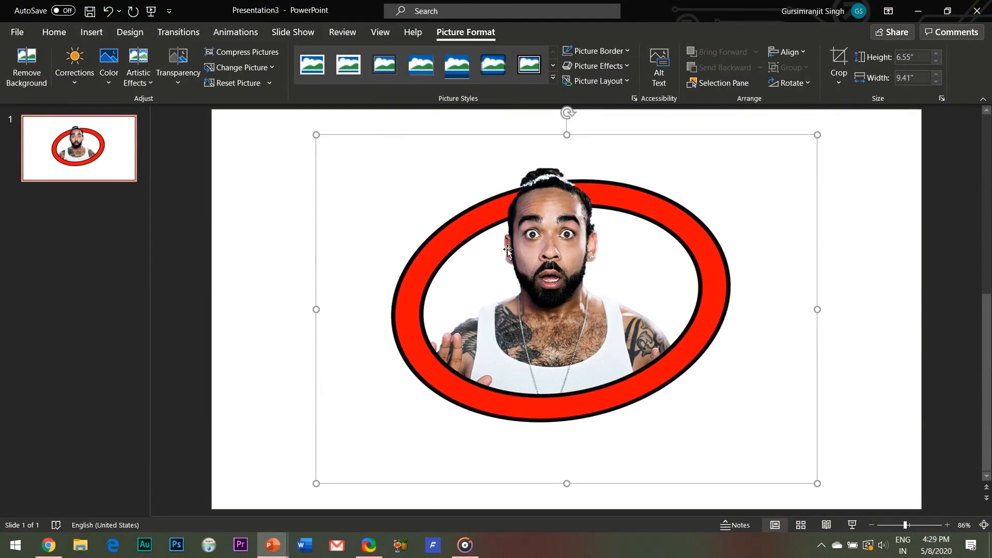
{"action": "mouse_move", "coordinate": [137, 60]}
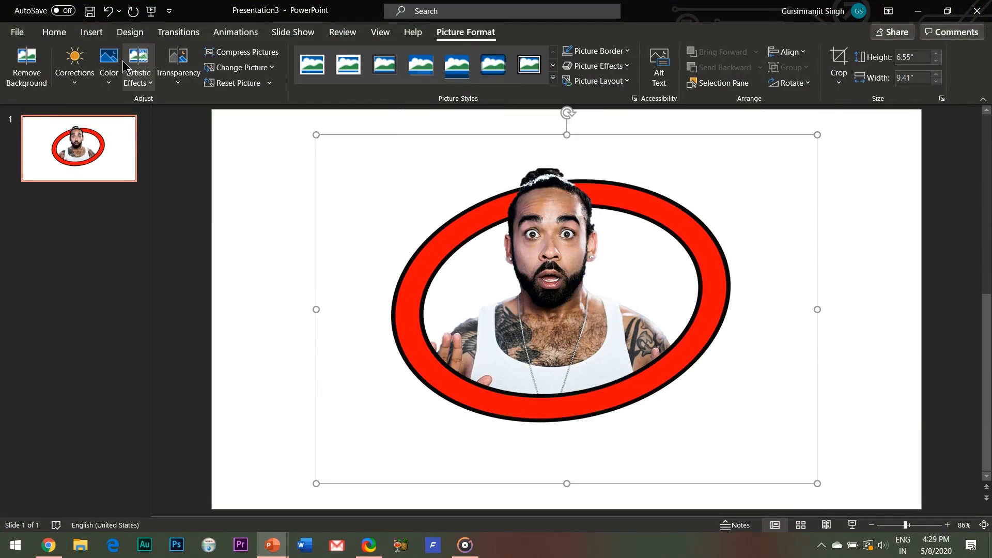
- Remove the white background from Picture1, keeping the red-ringed man, and keep the changes
{"action": "left_click", "coordinate": [27, 66]}
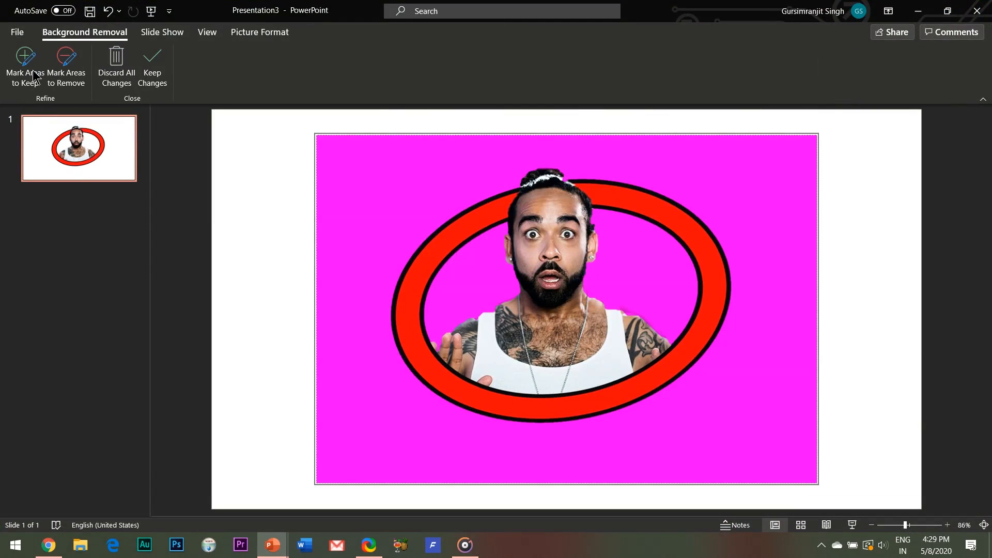
{"action": "mouse_move", "coordinate": [25, 66]}
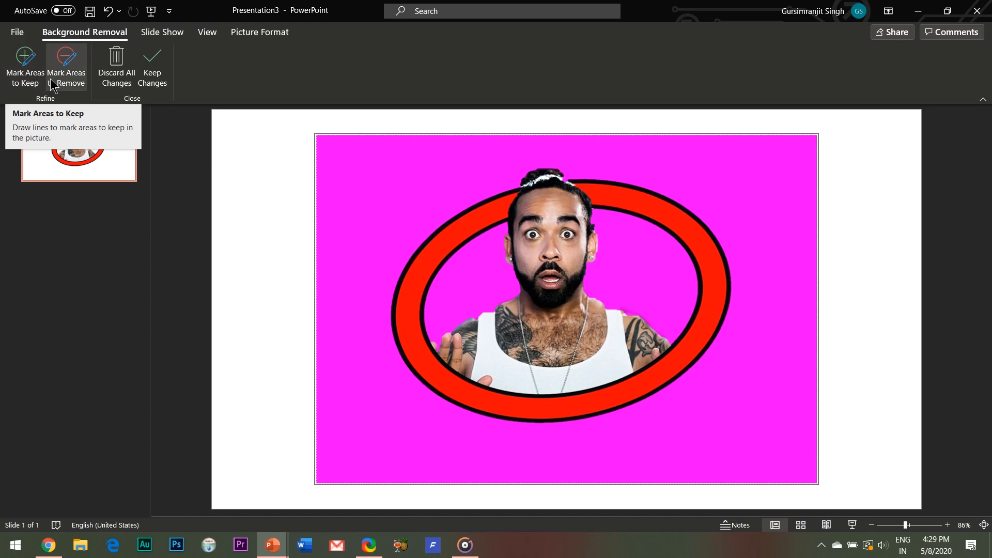
{"action": "mouse_move", "coordinate": [487, 309]}
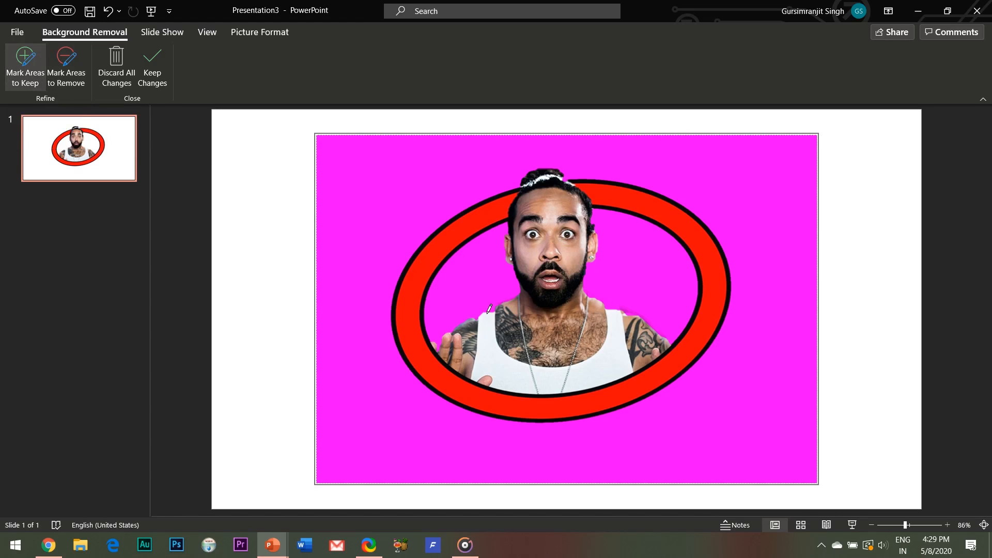
{"action": "mouse_move", "coordinate": [475, 310]}
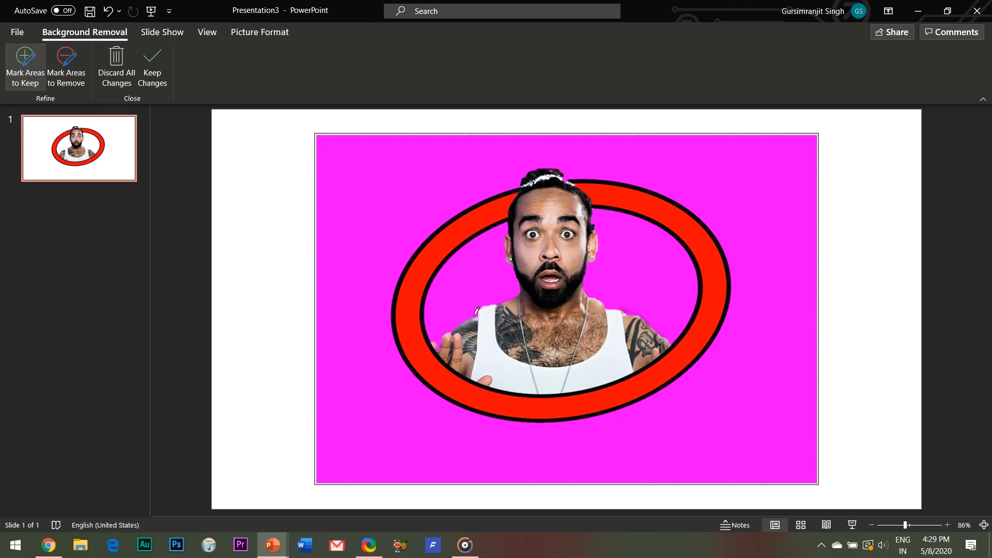
{"action": "mouse_move", "coordinate": [593, 297]}
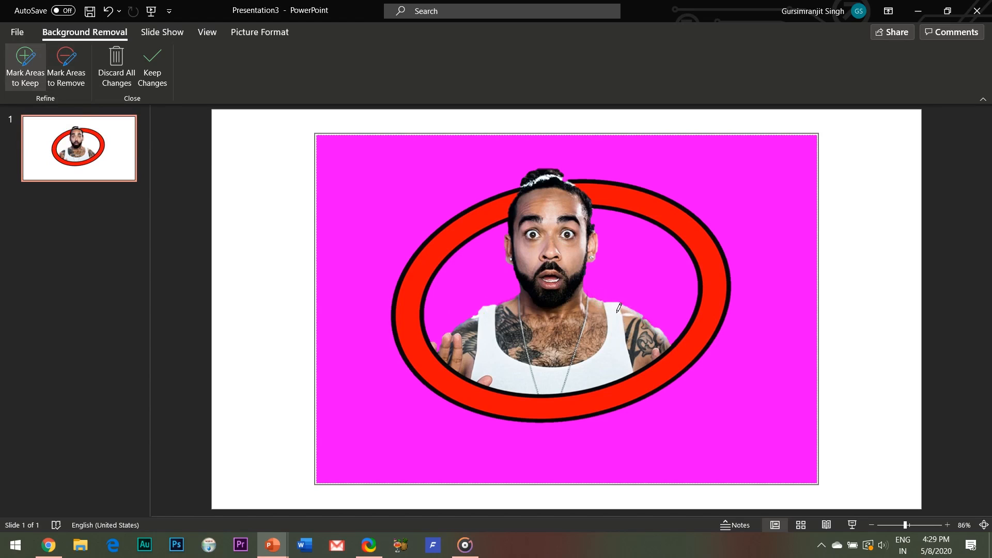
{"action": "mouse_move", "coordinate": [669, 334]}
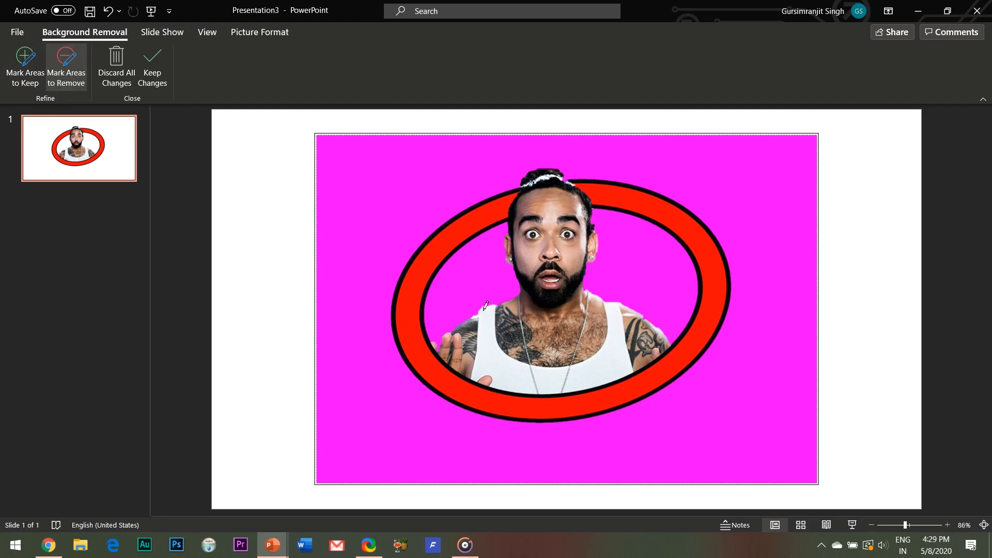
{"action": "mouse_move", "coordinate": [471, 358]}
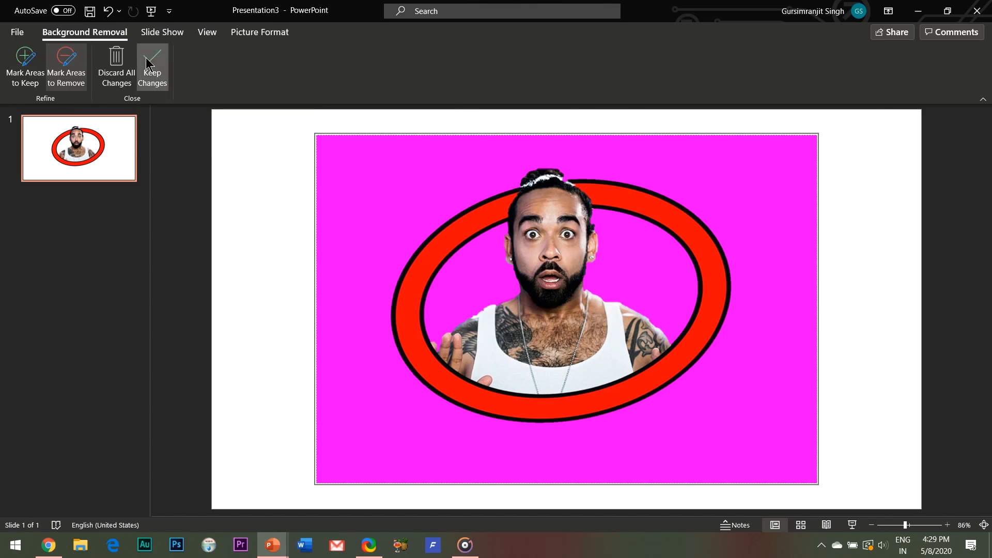
{"action": "left_click", "coordinate": [152, 66]}
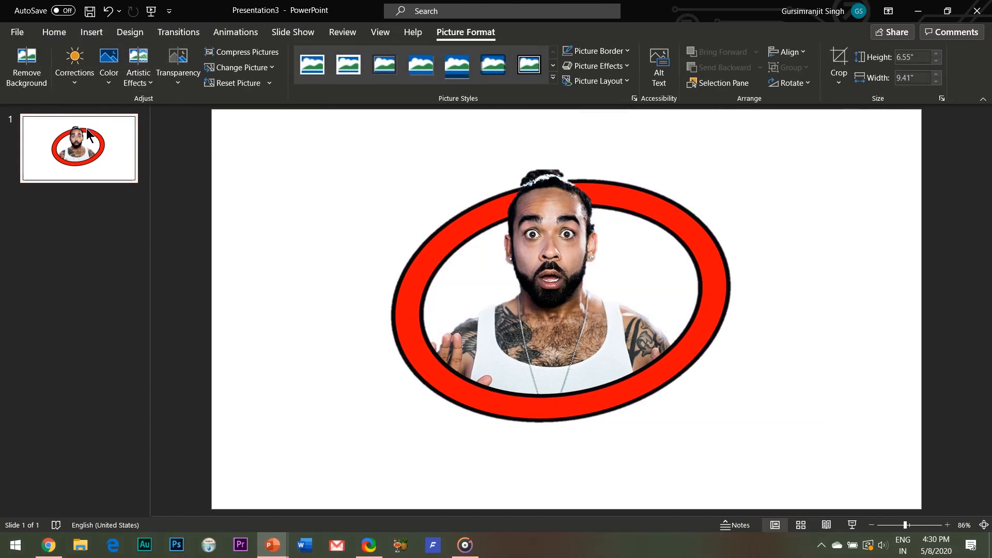
- Format the slide background from its thumbnail and fill it solid yellow
{"action": "right_click", "coordinate": [78, 148]}
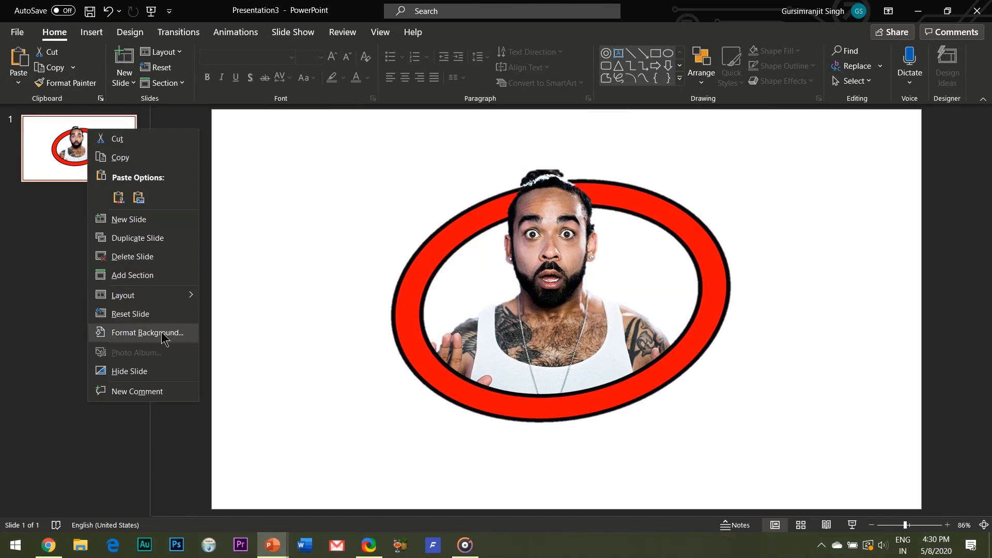
{"action": "left_click", "coordinate": [146, 332]}
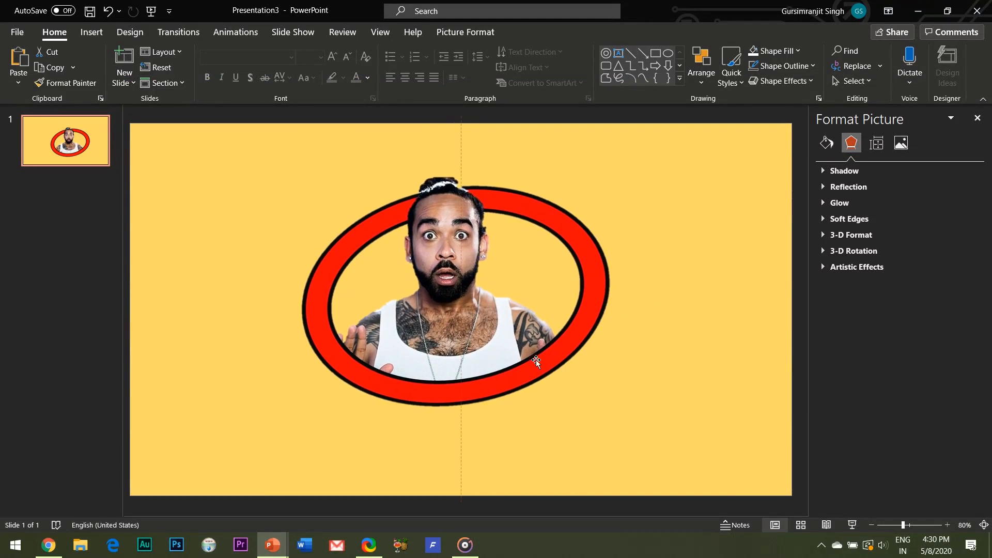
- Give the avatar a Cutout artistic effect with 60% transparency and 2 shades
{"action": "left_click", "coordinate": [460, 298]}
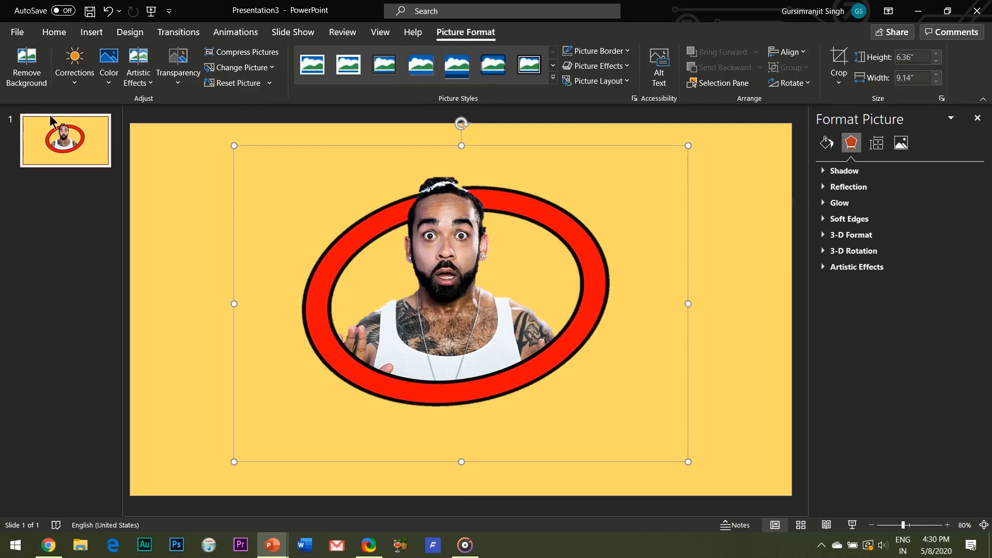
{"action": "left_click", "coordinate": [138, 66]}
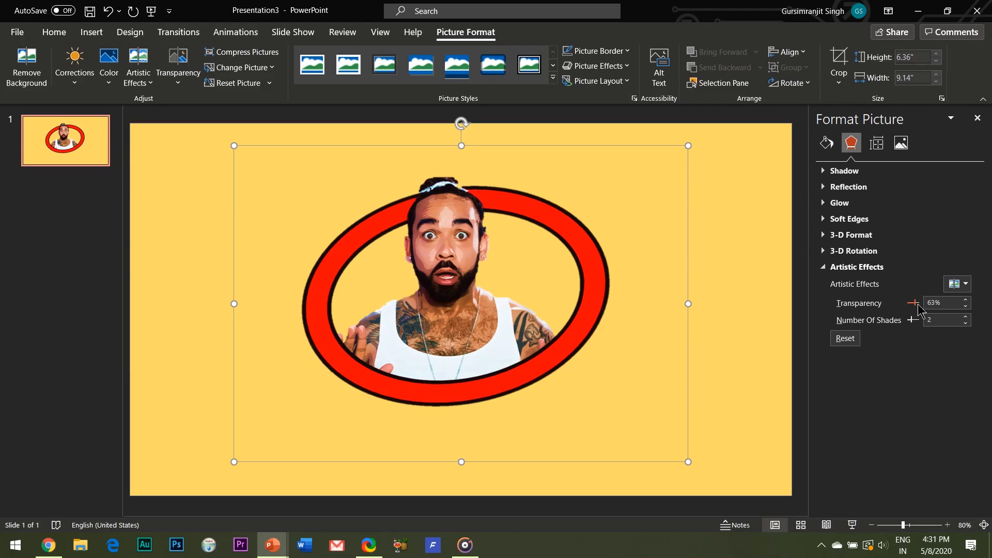
{"action": "left_click", "coordinate": [913, 304]}
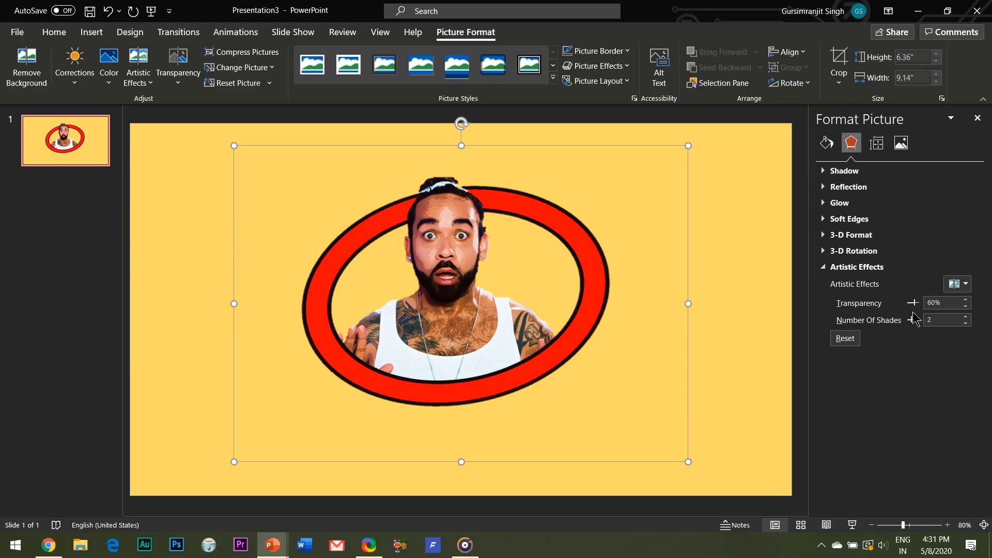
{"action": "mouse_move", "coordinate": [423, 325]}
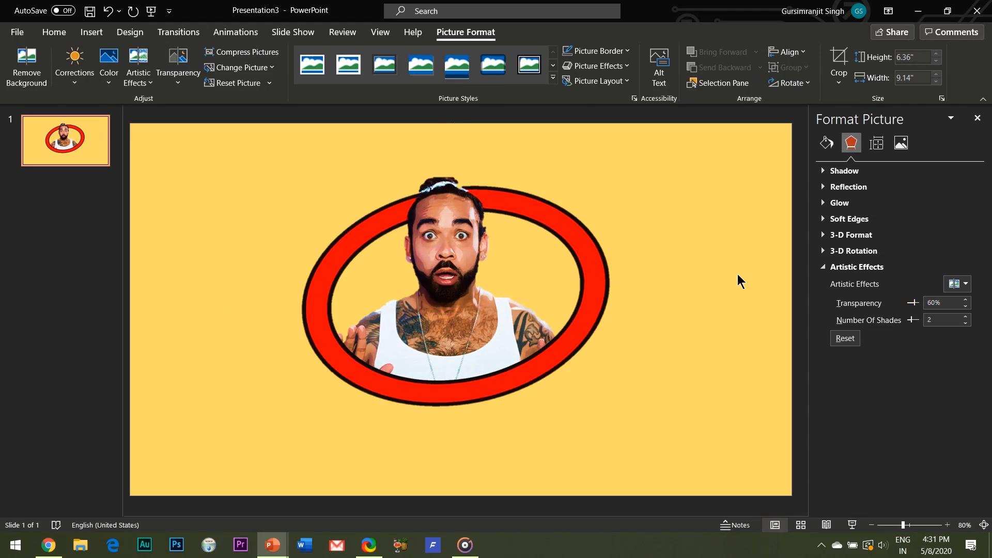
{"action": "left_click", "coordinate": [469, 299]}
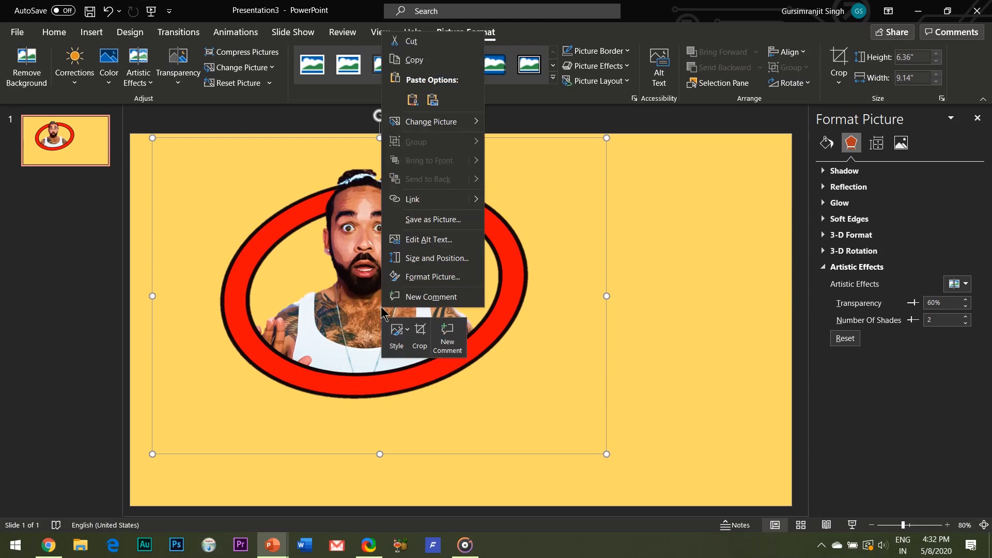
- Save the avatar as a PNG, replacing the existing Picture1.png on the Desktop
{"action": "left_click", "coordinate": [433, 219]}
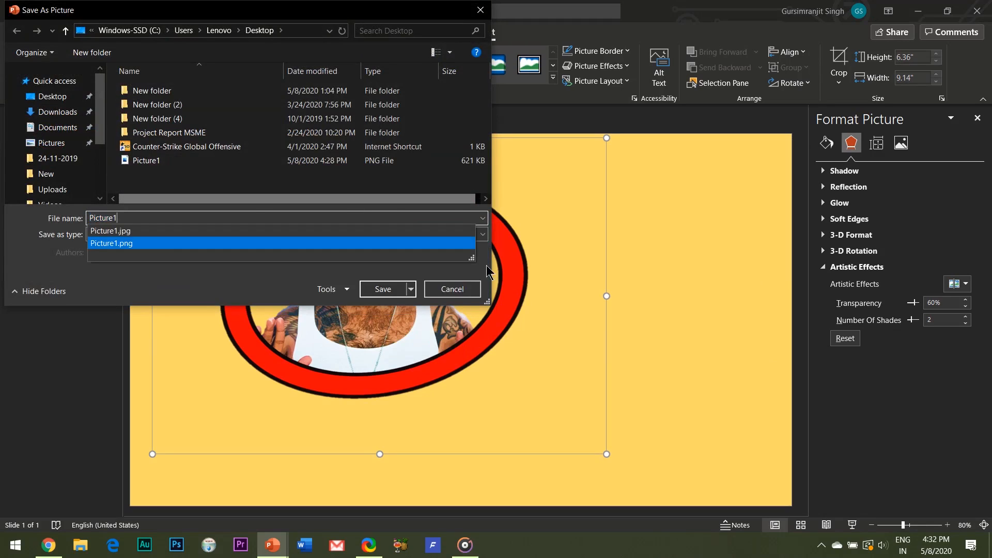
{"action": "left_click", "coordinate": [382, 288]}
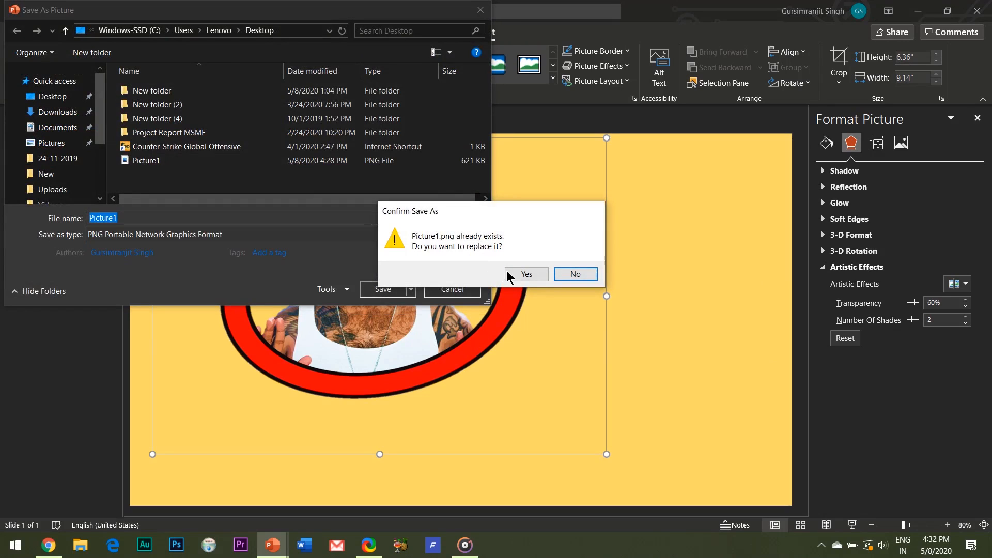
{"action": "left_click", "coordinate": [525, 274]}
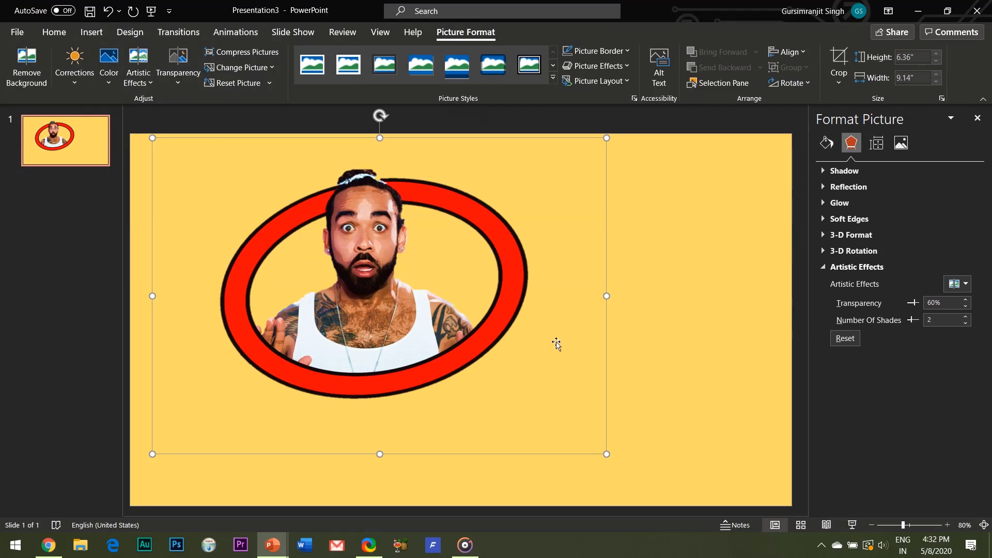
{"action": "mouse_move", "coordinate": [272, 545]}
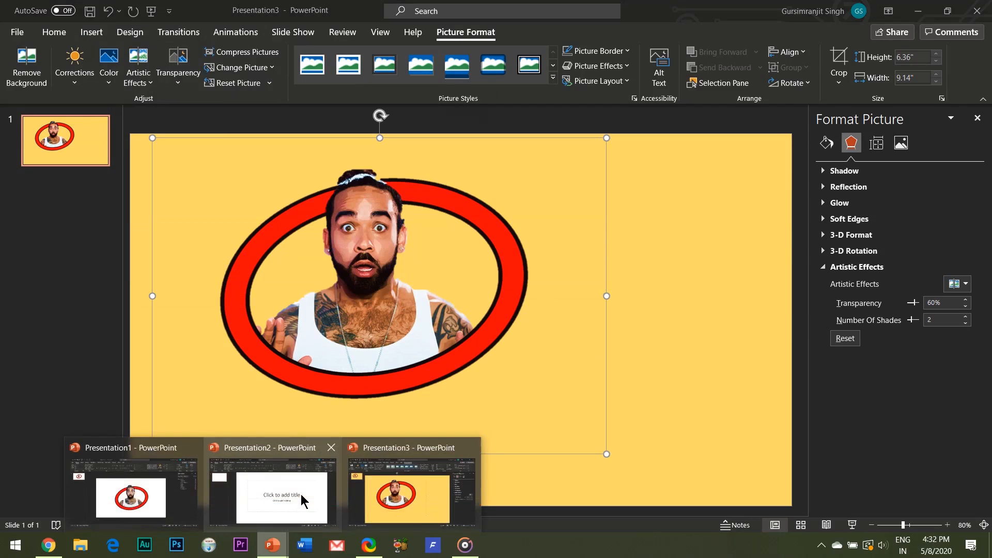
- Minimize PowerPoint and drop Picture1 from the desktop onto Presentation2's slide
{"action": "left_click", "coordinate": [281, 497]}
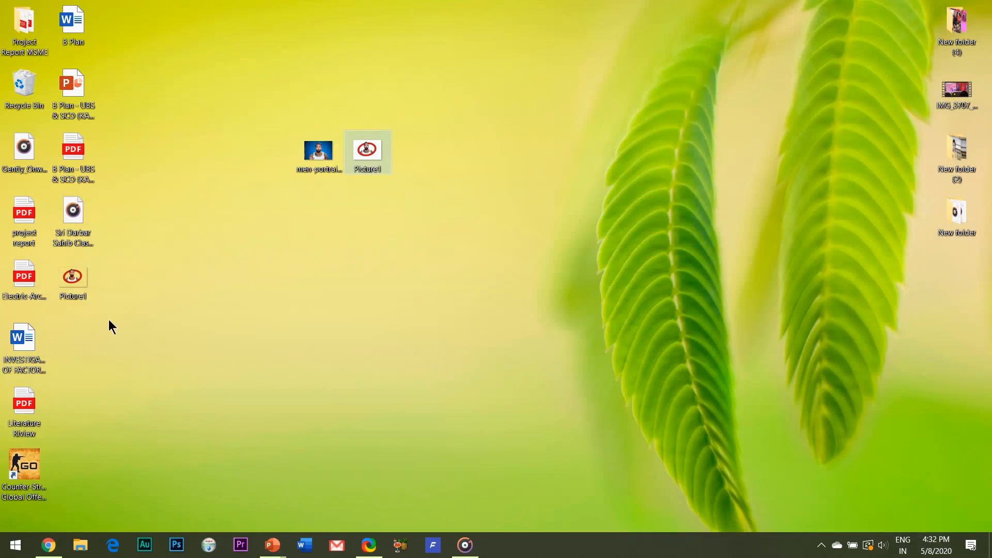
{"action": "mouse_move", "coordinate": [271, 545]}
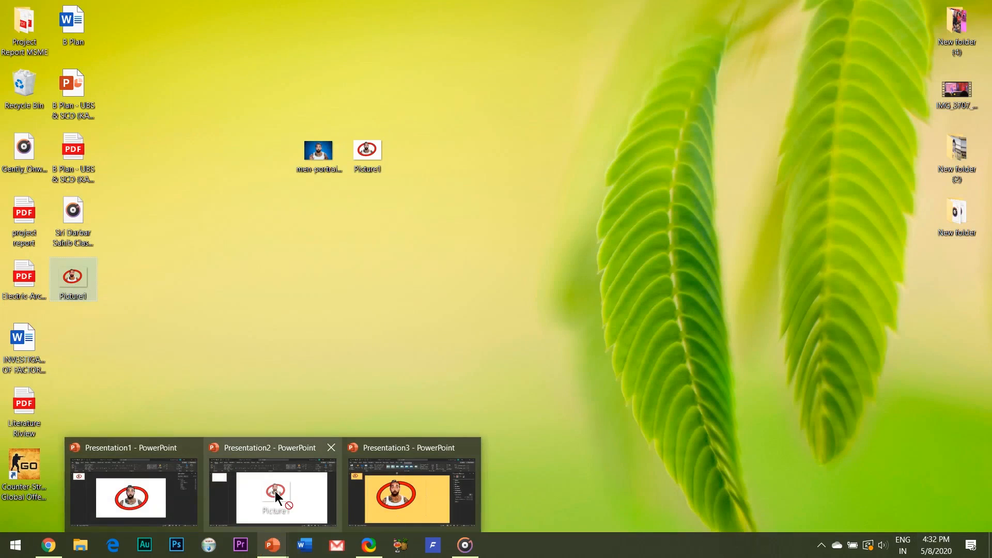
{"action": "left_click", "coordinate": [271, 494]}
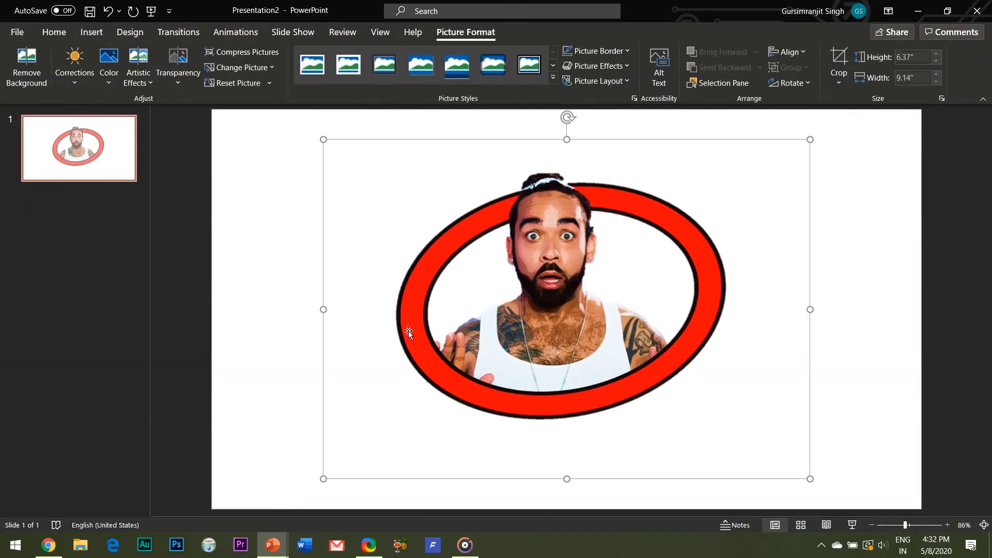